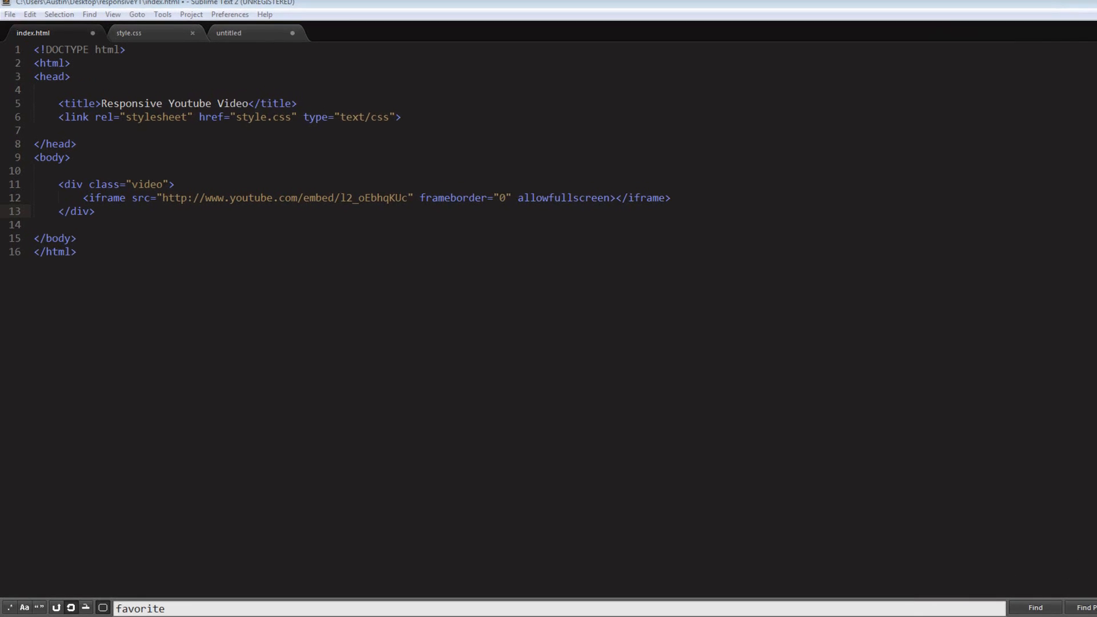
Place the caret on the blank line below the div in style.css for the new .video rule
key("escape")
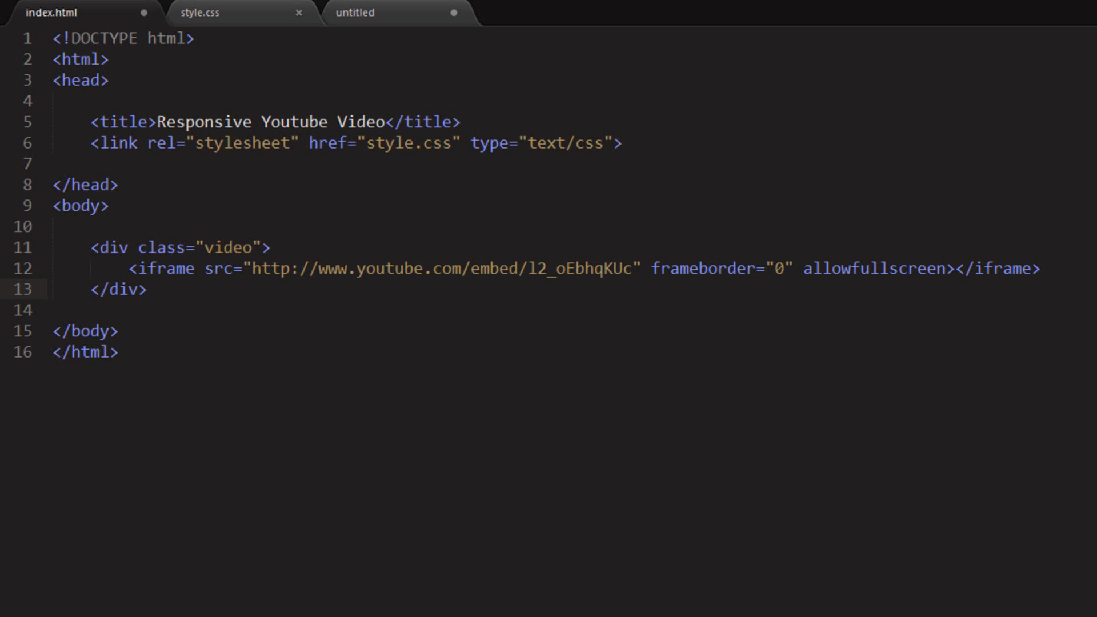
left_click(185, 308)
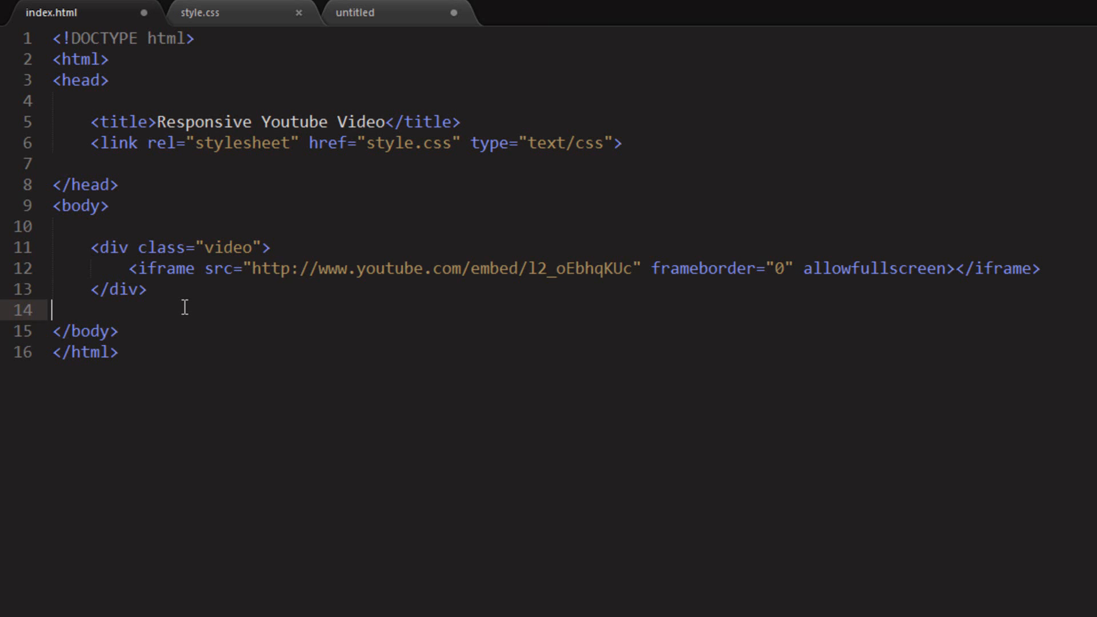
mouse_move(102, 37)
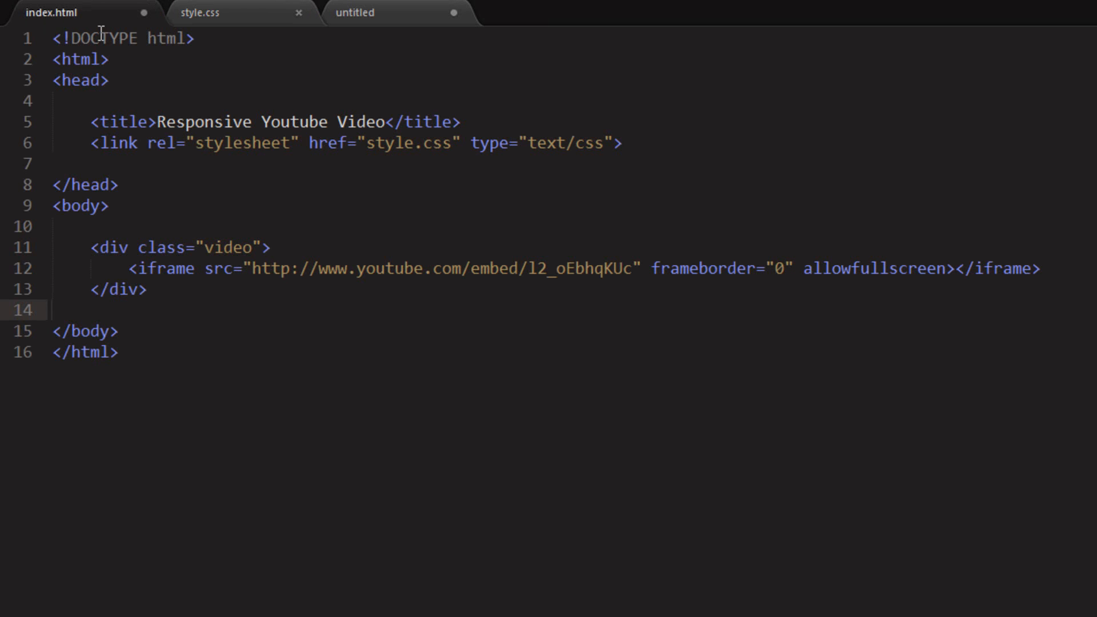
mouse_move(237, 14)
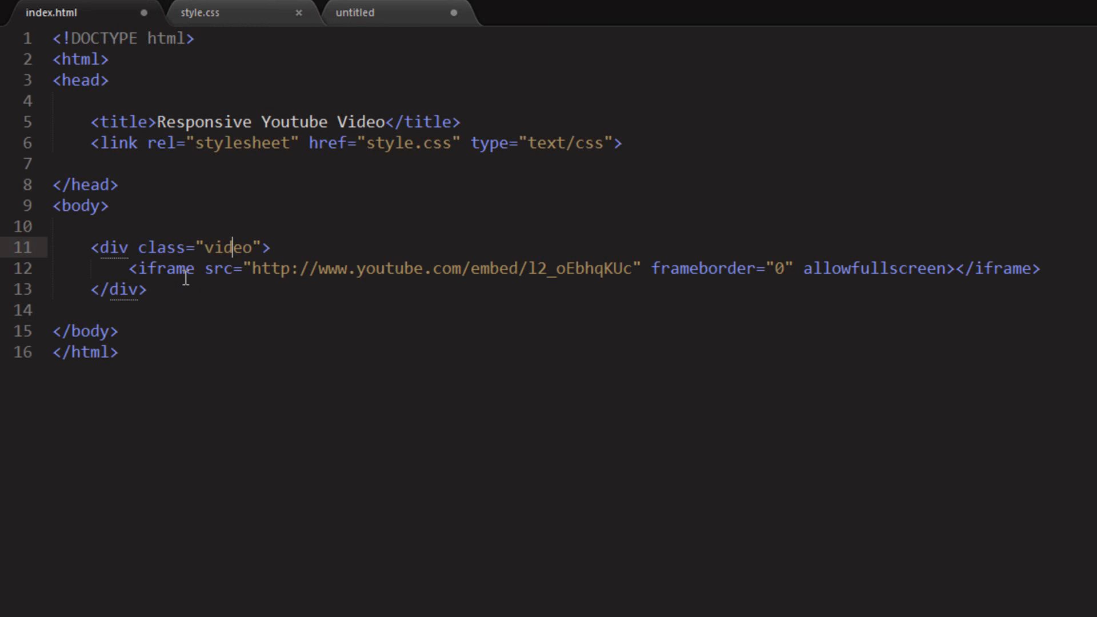
mouse_move(233, 31)
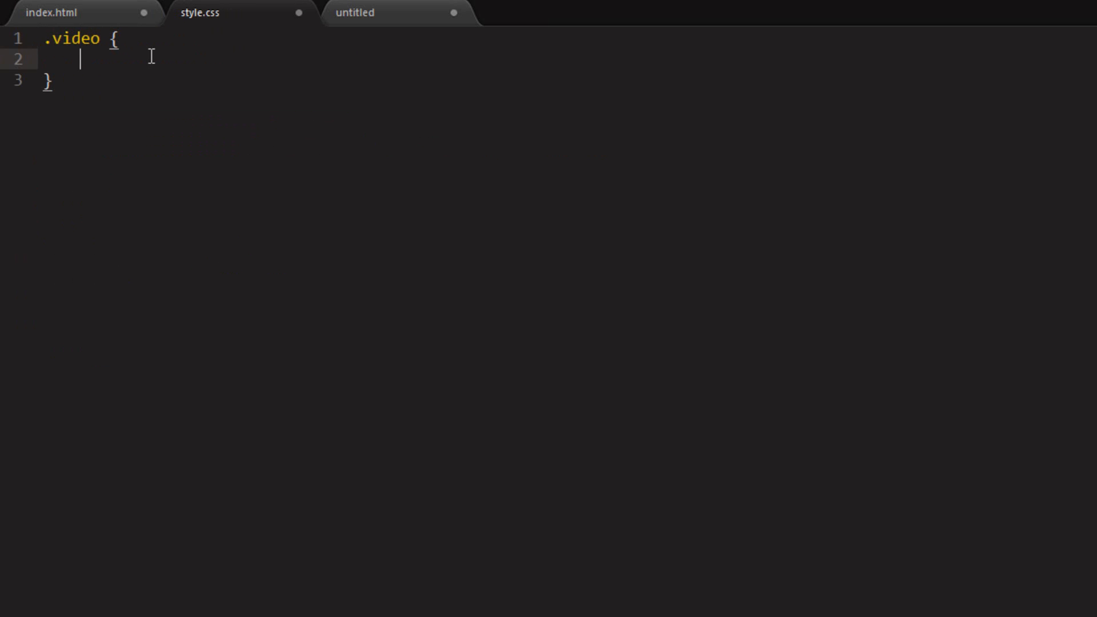
Give .video position: relative and add a .video iframe rule with width: 100%
type("position: ;")
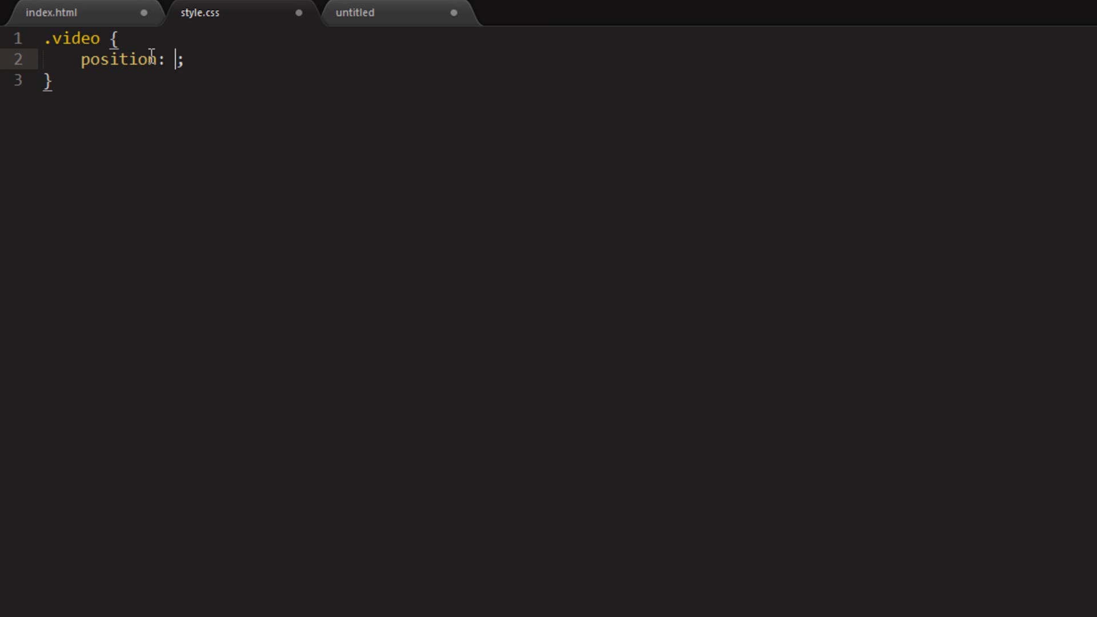
type("relative")
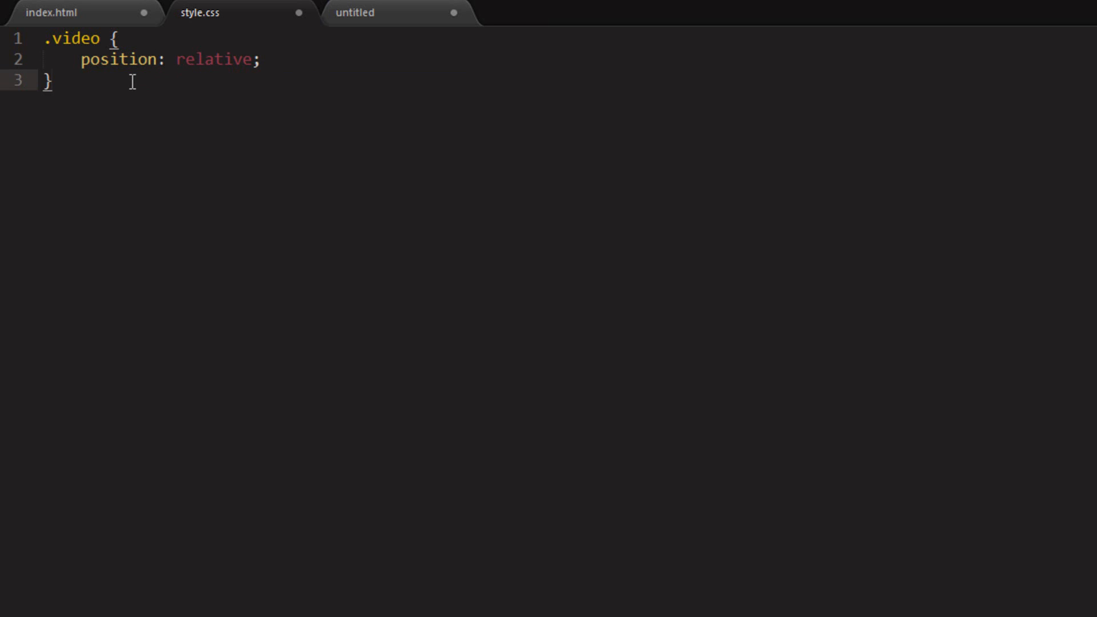
type(".video")
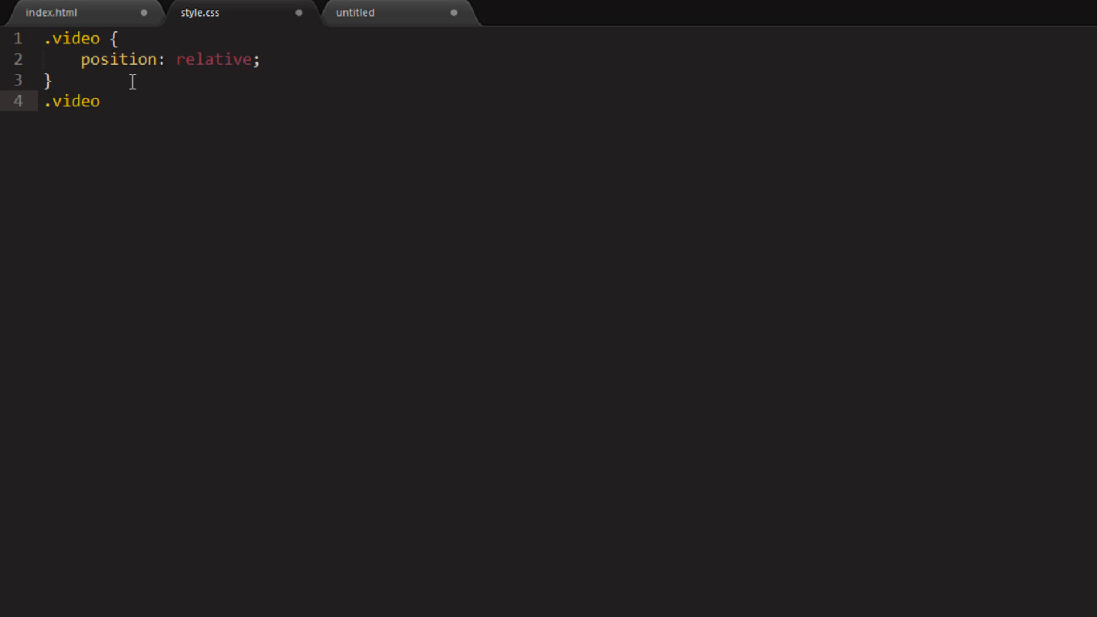
type("iframe")
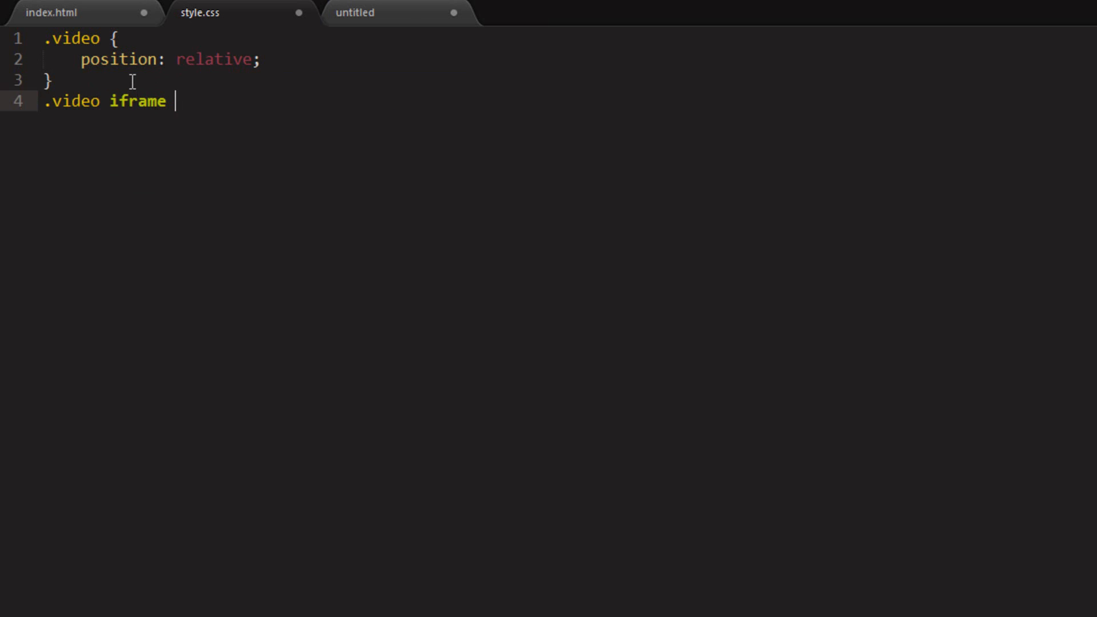
type("{")
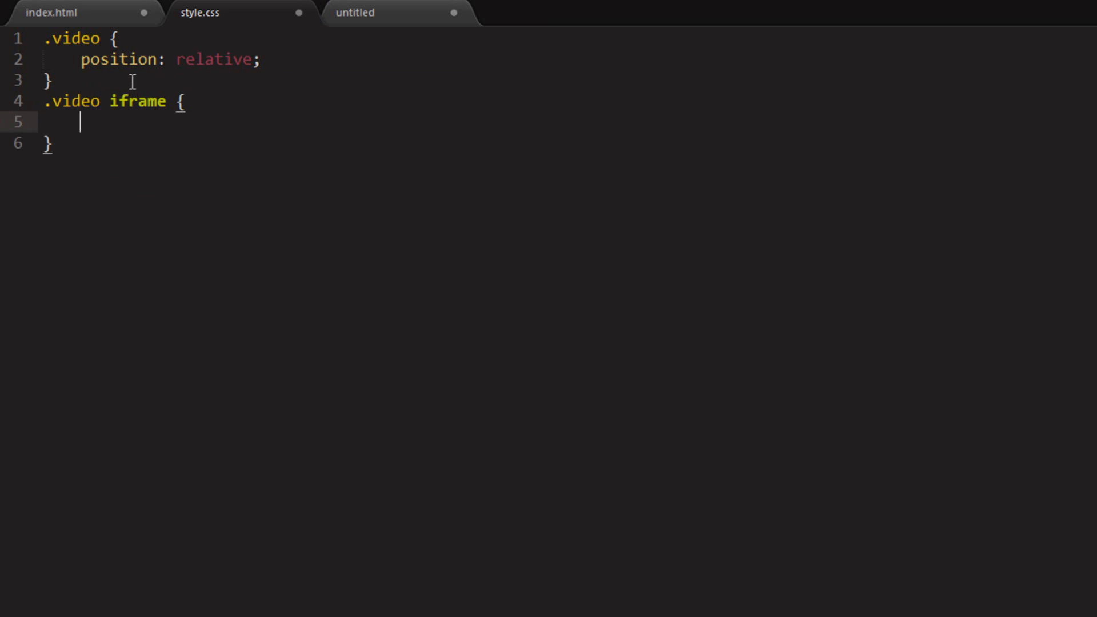
type("width: 1;")
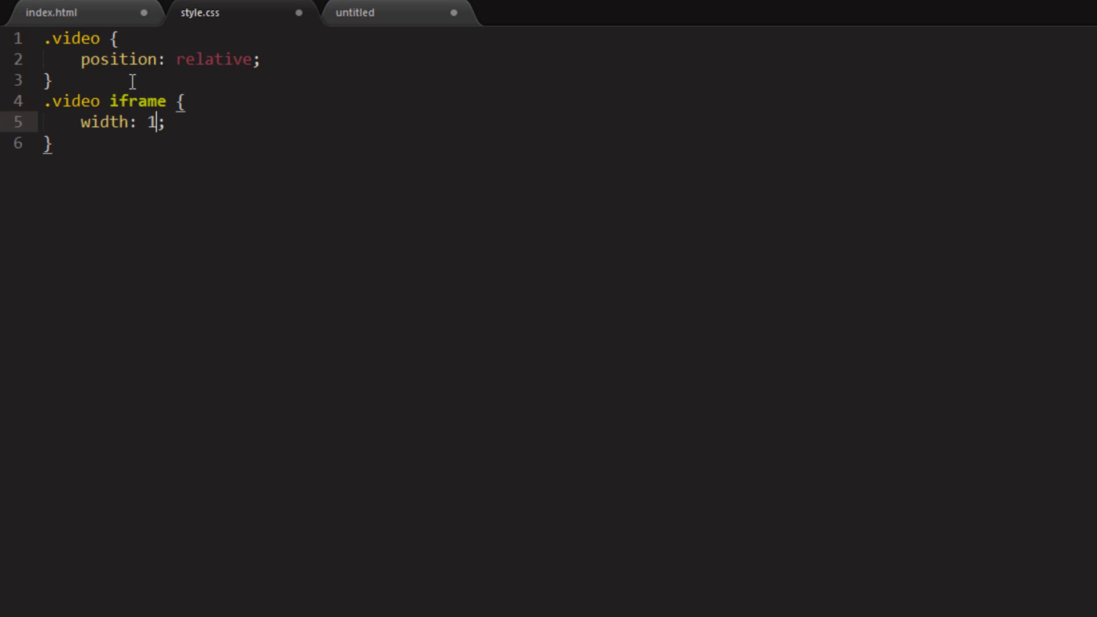
type("00%")
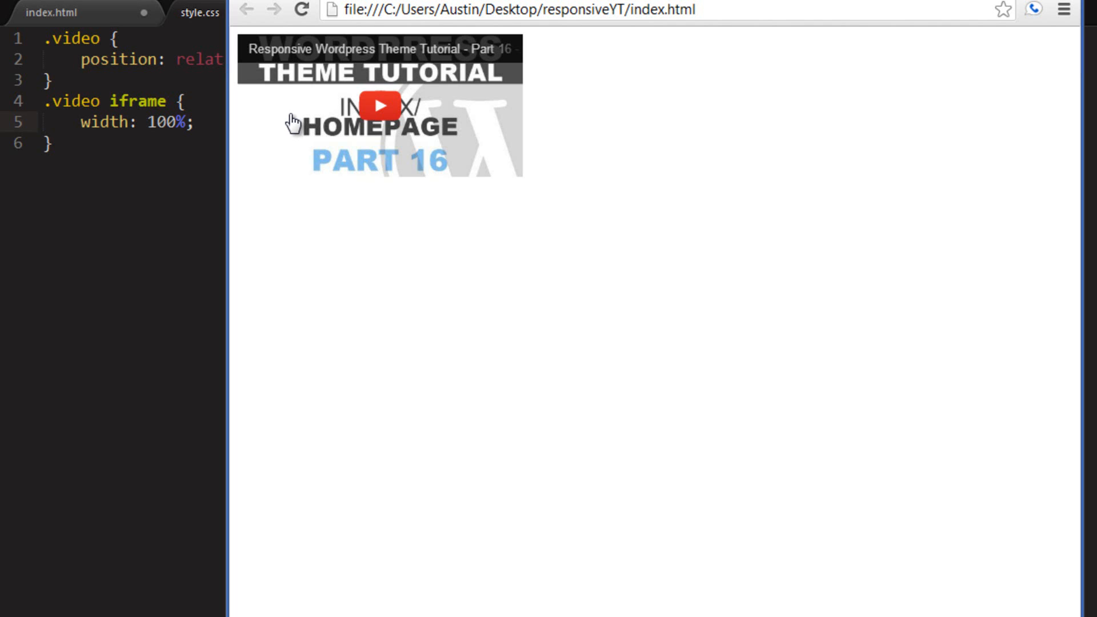
mouse_move(279, 133)
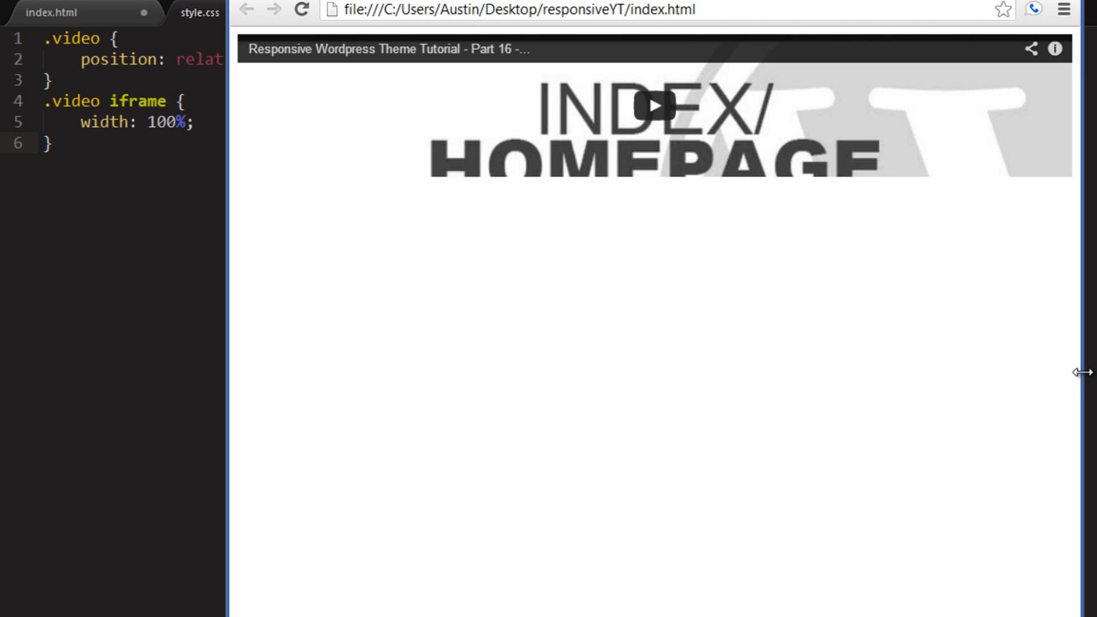
Resize the Chrome window narrower and then wider to watch the embedded video scale
left_click_drag(1085, 372, 692, 349)
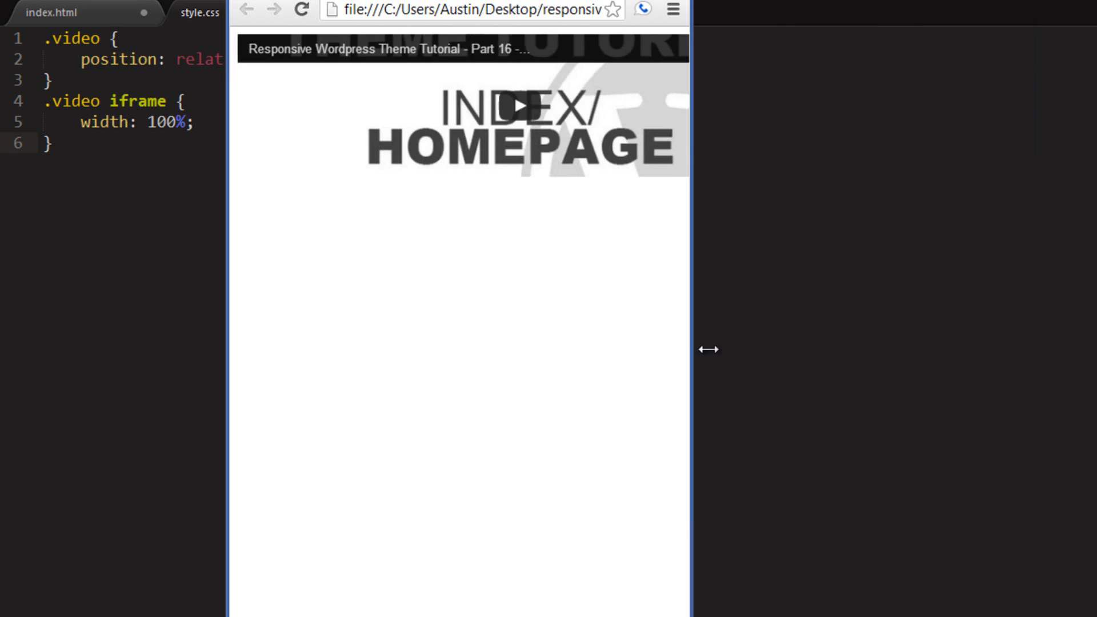
left_click_drag(710, 349, 1007, 318)
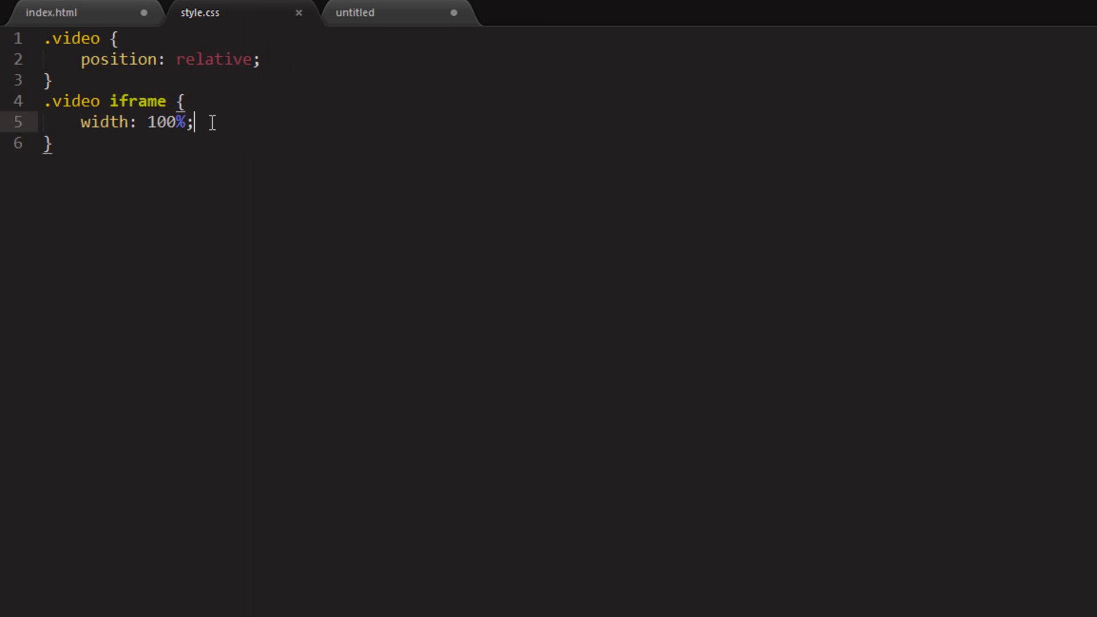
Add height: 100% to .video iframe and padding-bottom: 56.25% to .video
type("height: 100;")
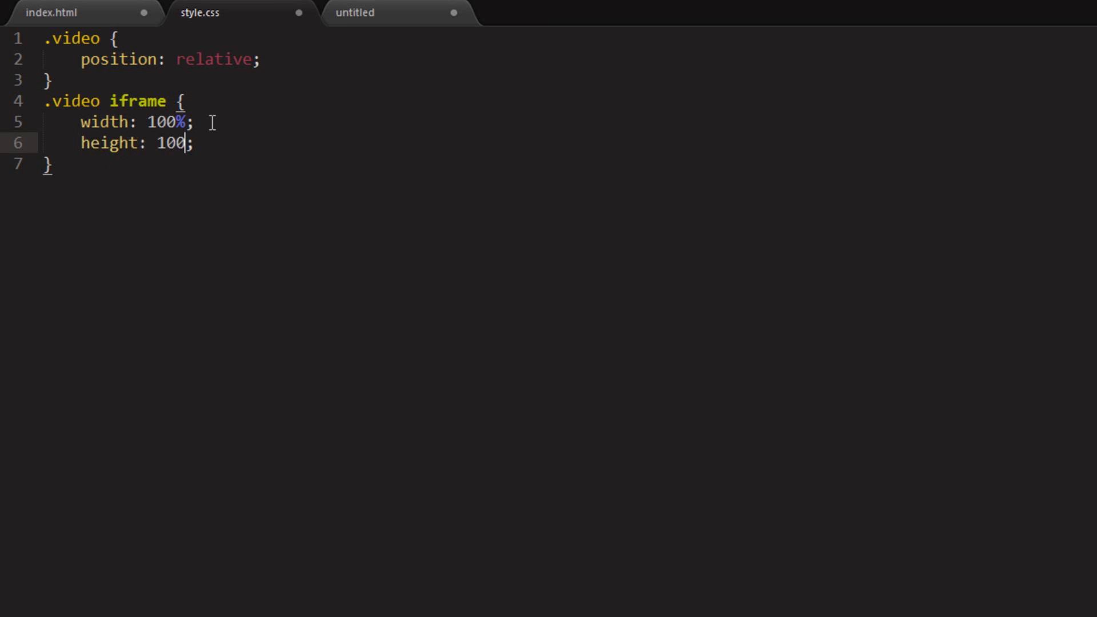
type("%")
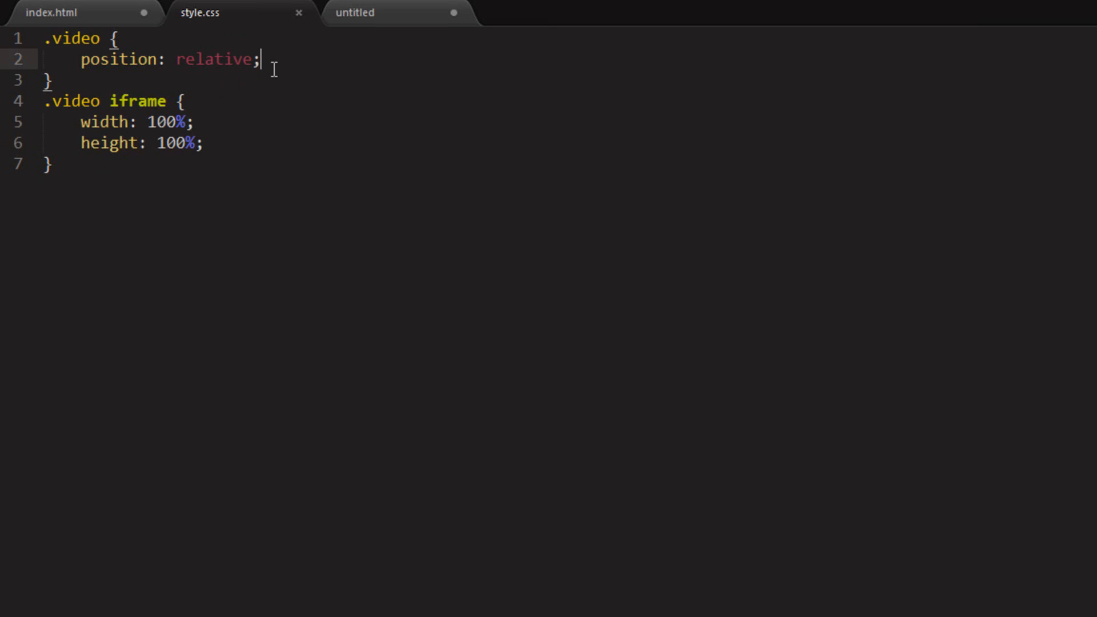
key("enter")
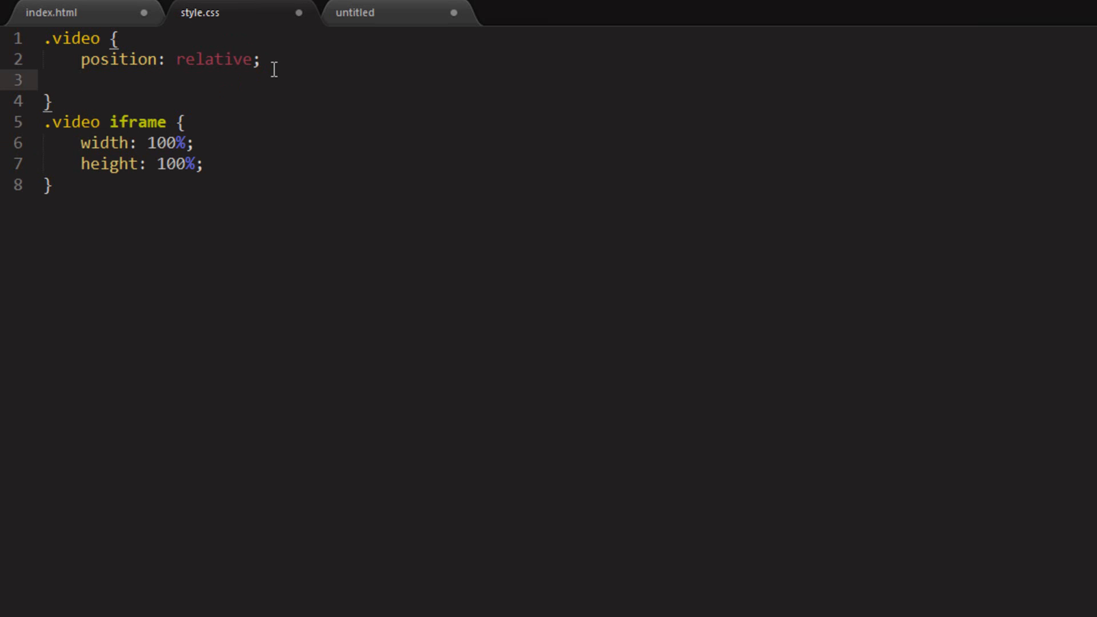
mouse_move(224, 21)
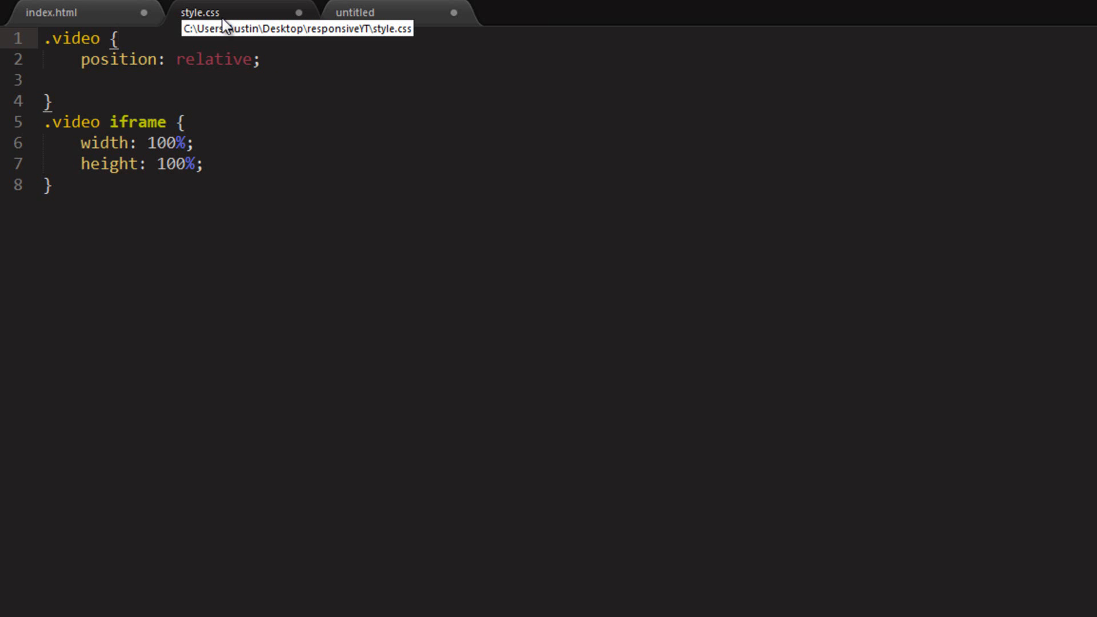
mouse_move(364, 33)
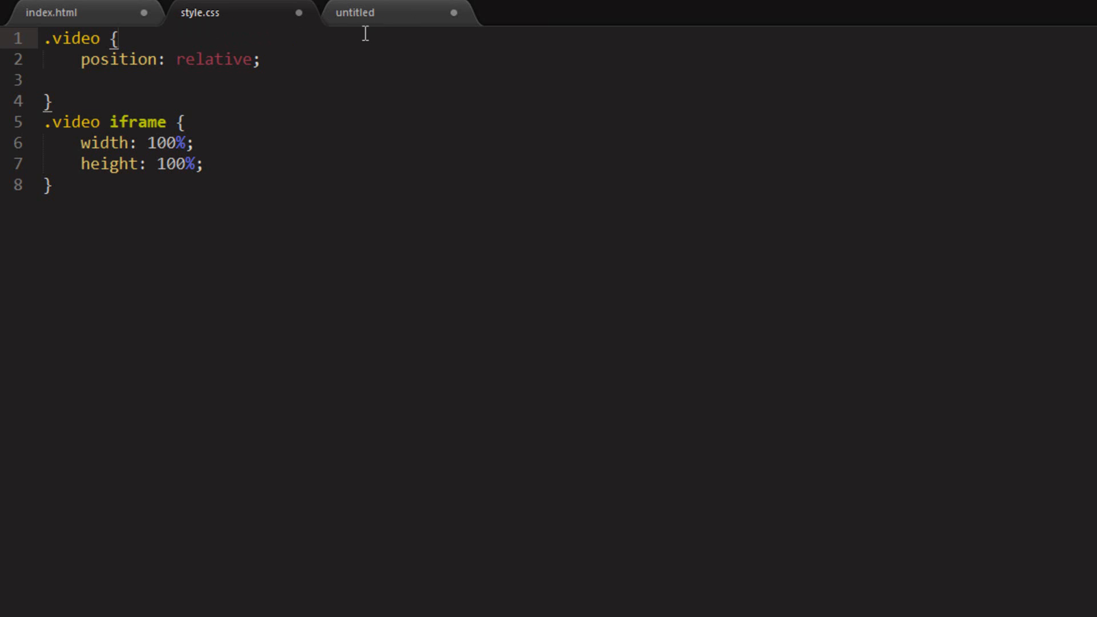
type("padding-bottom")
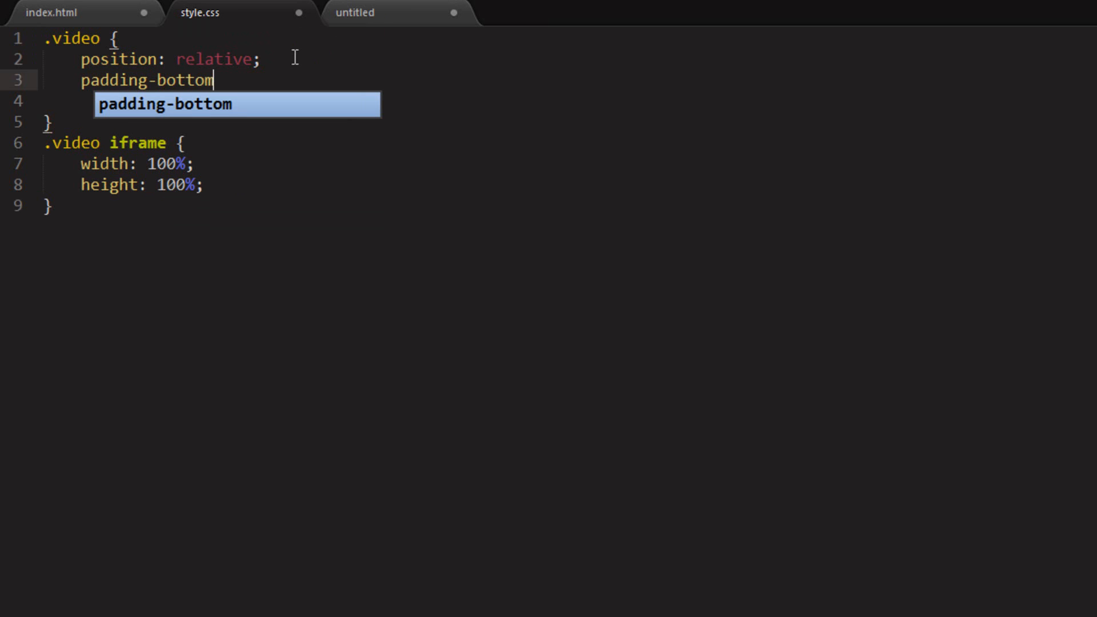
type(": 56.25;")
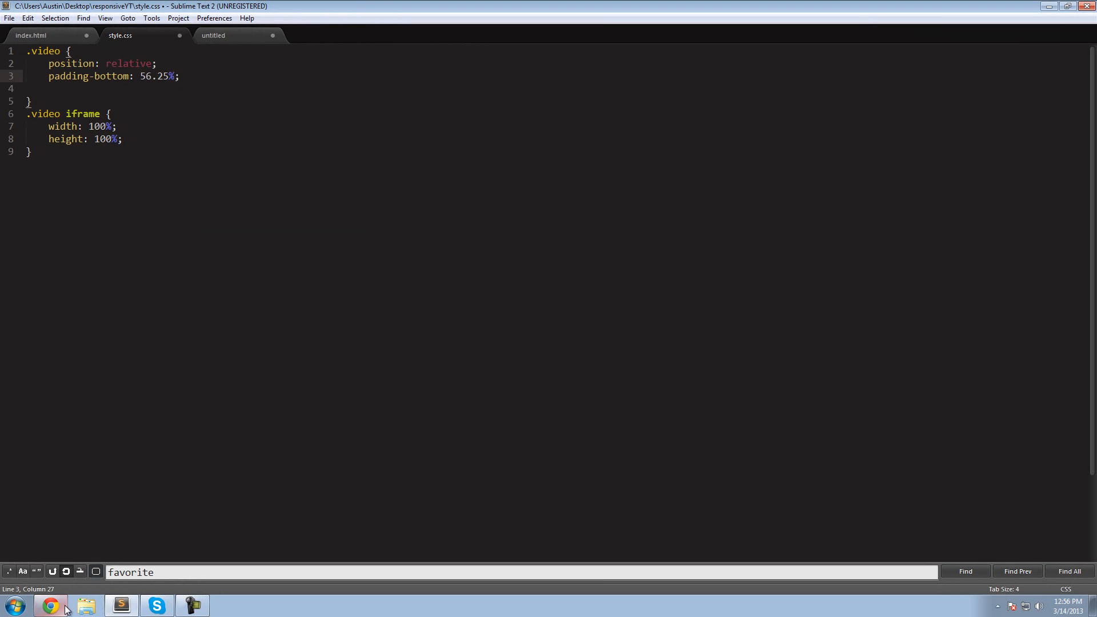
Scroll through A List Apart's intrinsic ratios article in Chrome, then return to style.css
left_click(49, 606)
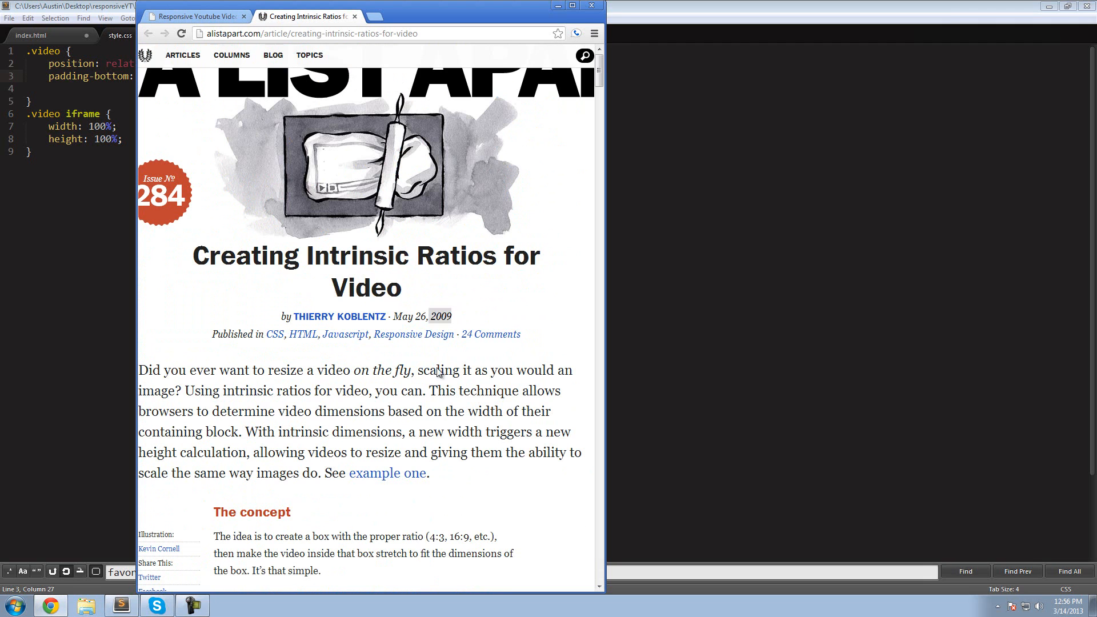
scroll("down", 3)
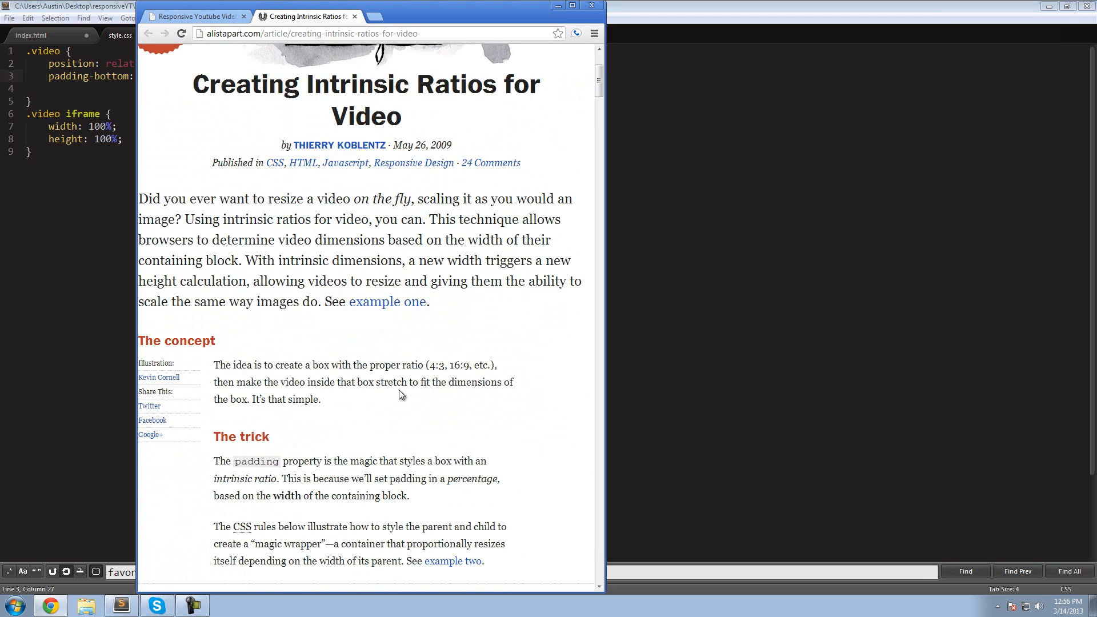
scroll("down", 3)
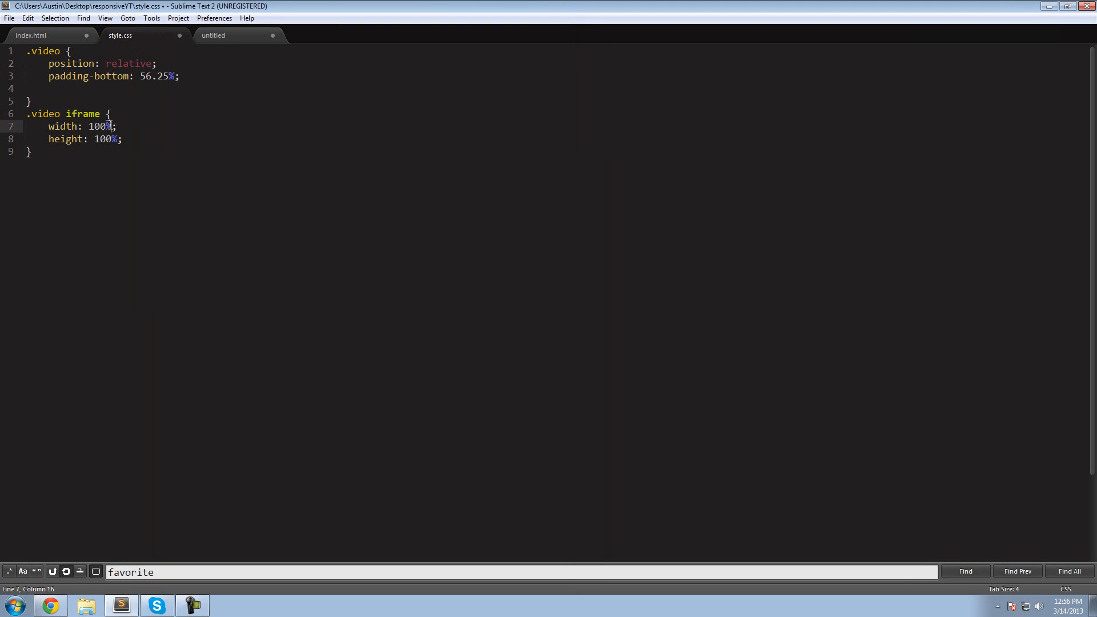
left_click(180, 76)
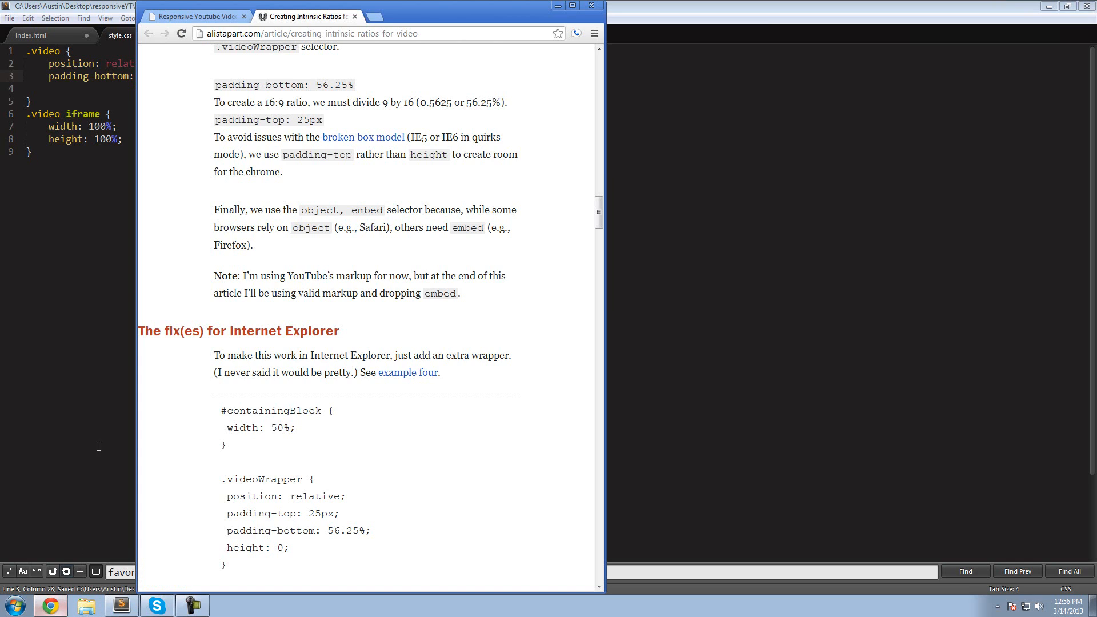
left_click(196, 16)
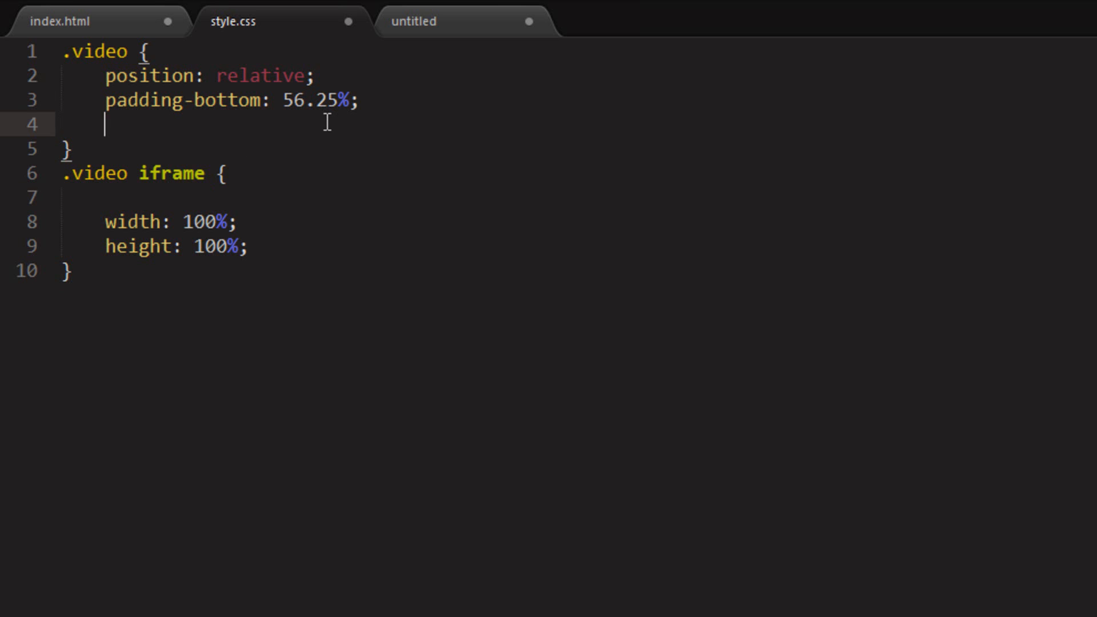
Add background: red to .video and narrow the Chrome window to preview the wrapper
type("background: re")
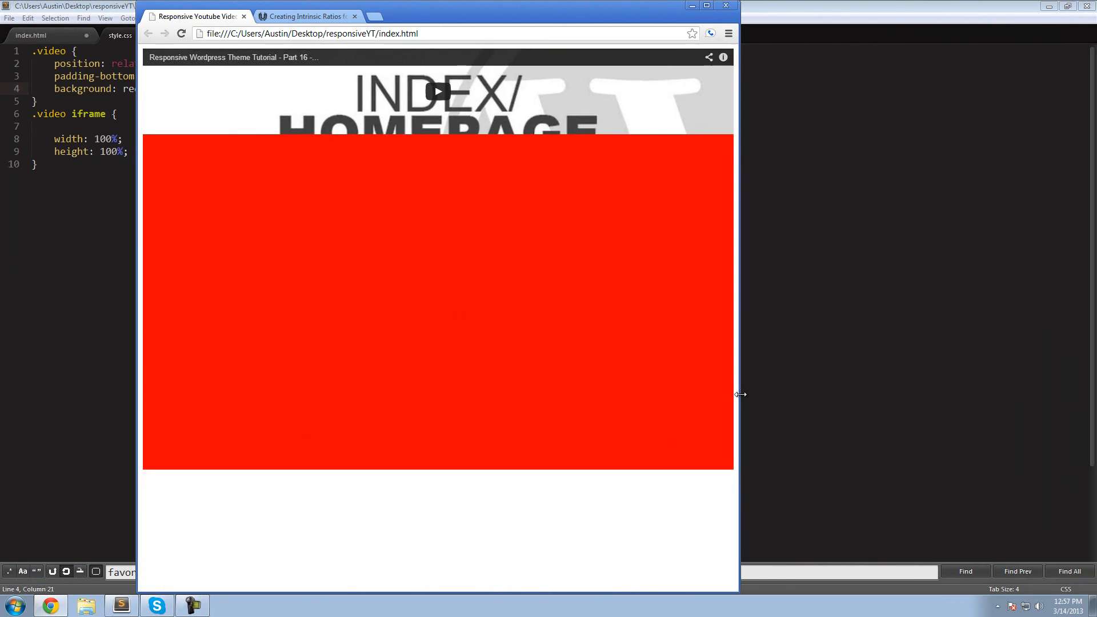
left_click_drag(739, 394, 560, 370)
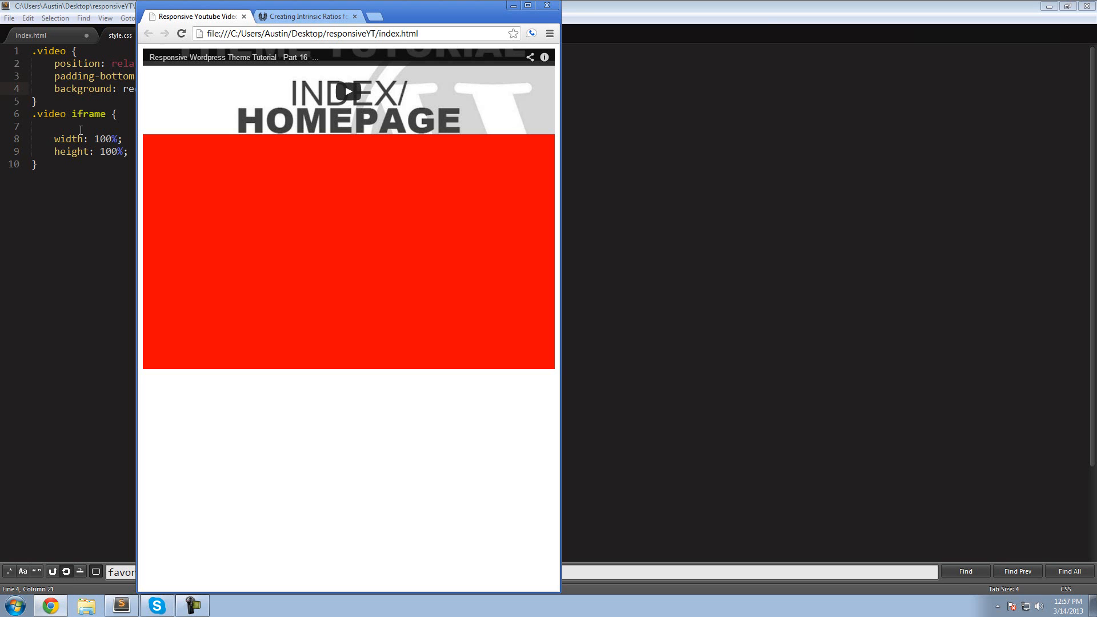
mouse_move(237, 222)
type("position: ;")
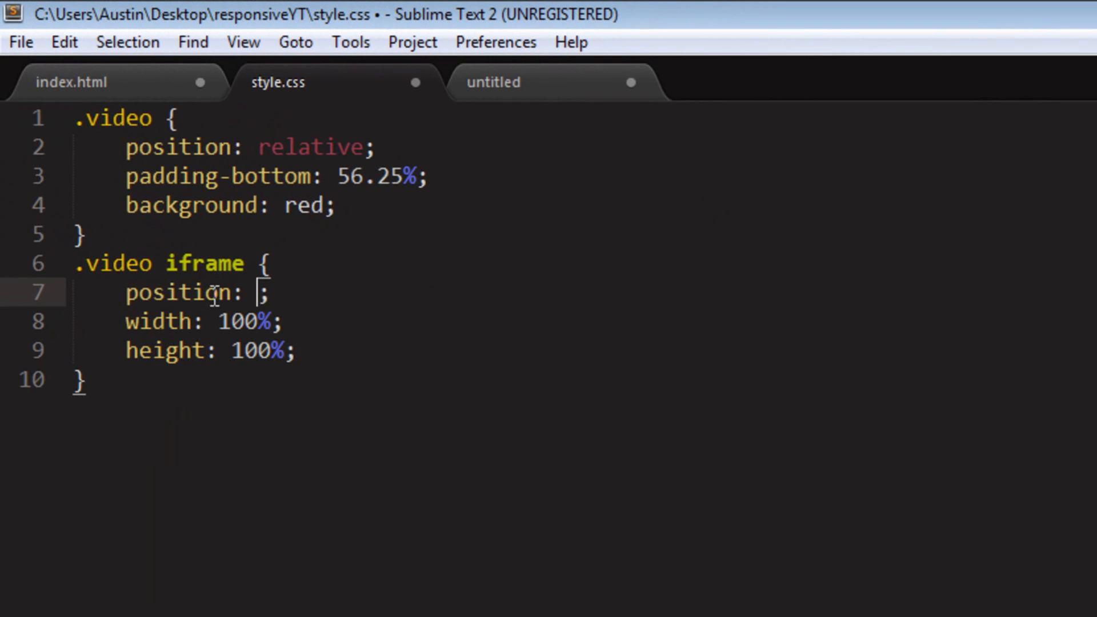
Set .video iframe to position: absolute and start the embedded YouTube video
type("absolute")
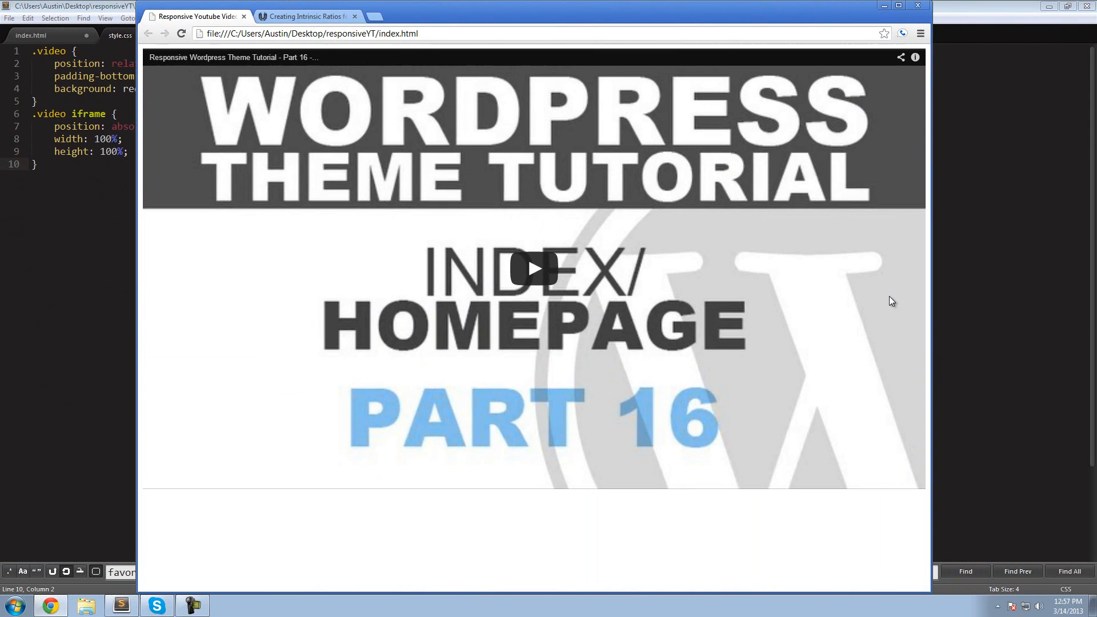
left_click(533, 268)
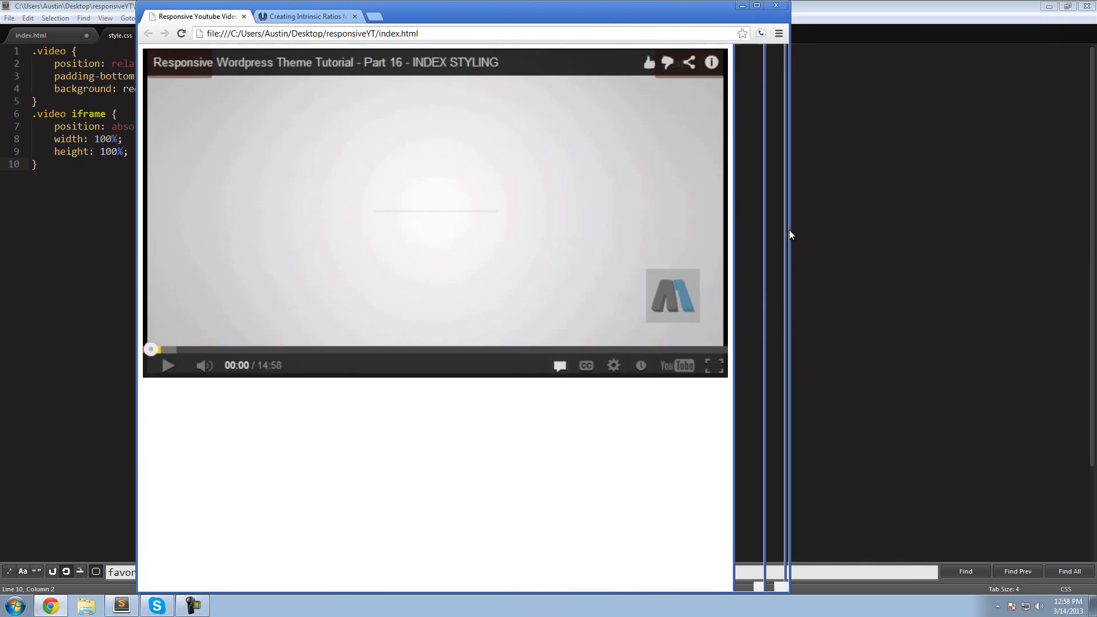
Widen the Chrome window and play the embedded video filling the wrapper
left_click(119, 605)
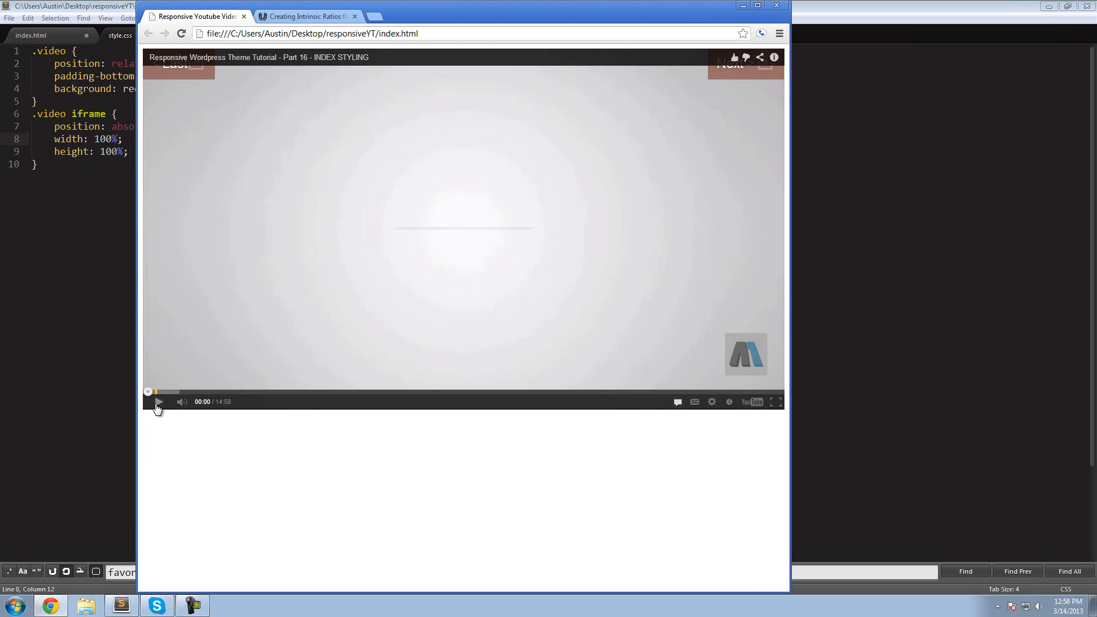
left_click(156, 402)
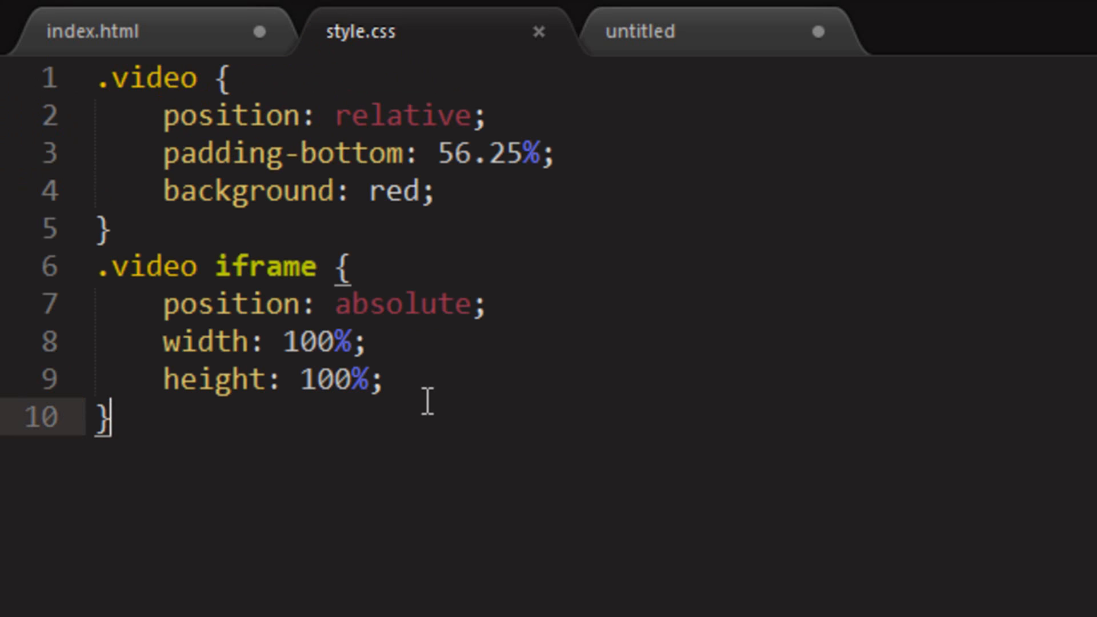
Change the .video iframe width: 100% line to max-width: 500px
double_click(329, 377)
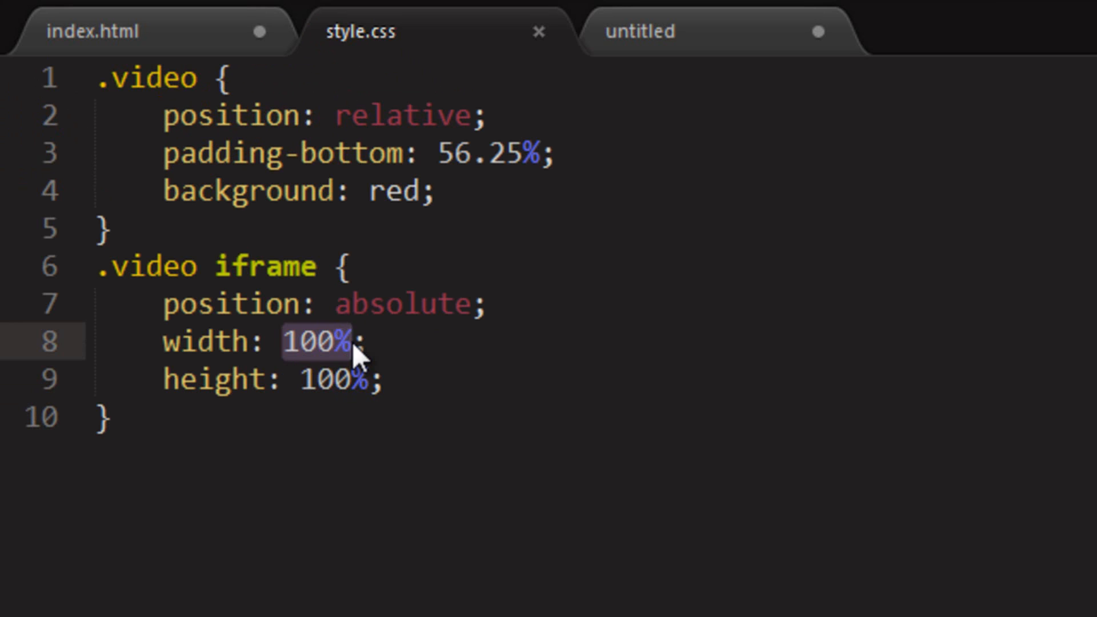
type("500px")
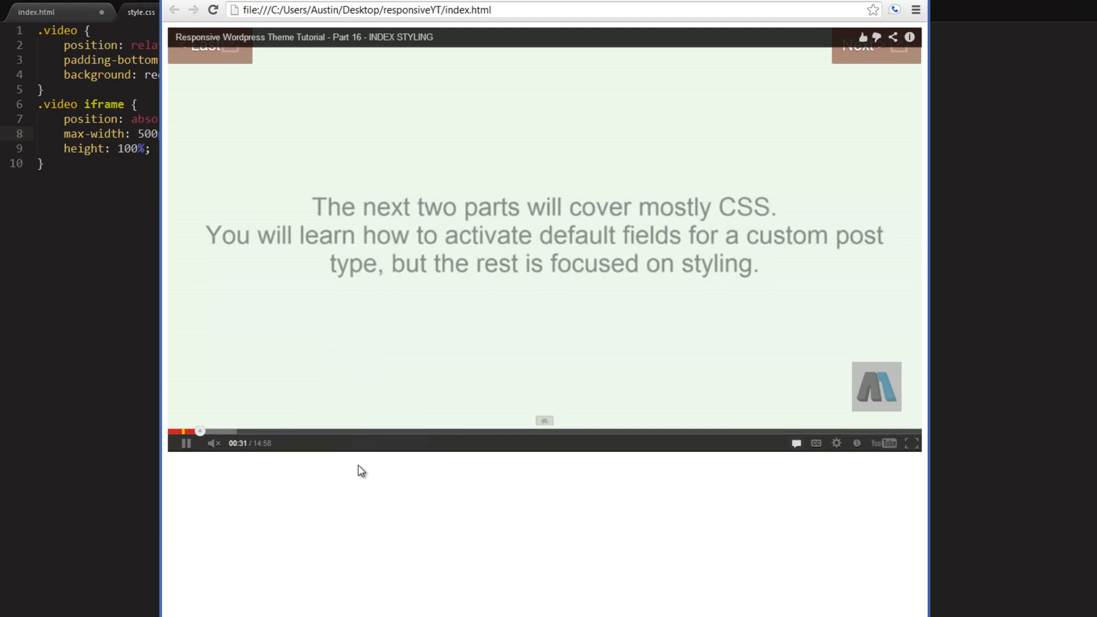
mouse_move(371, 467)
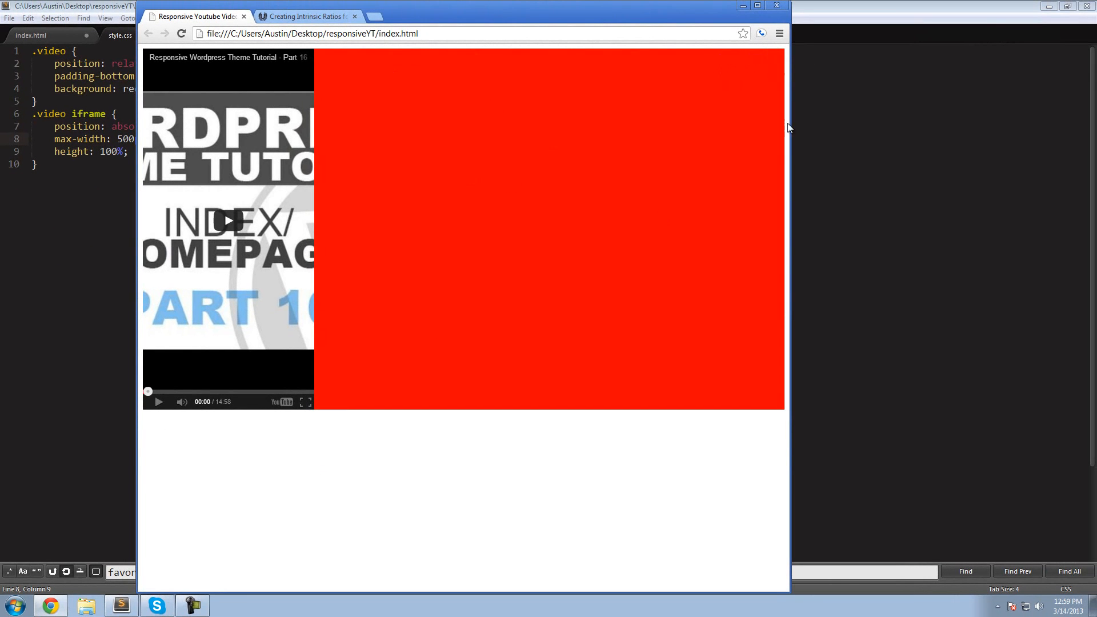
mouse_move(256, 350)
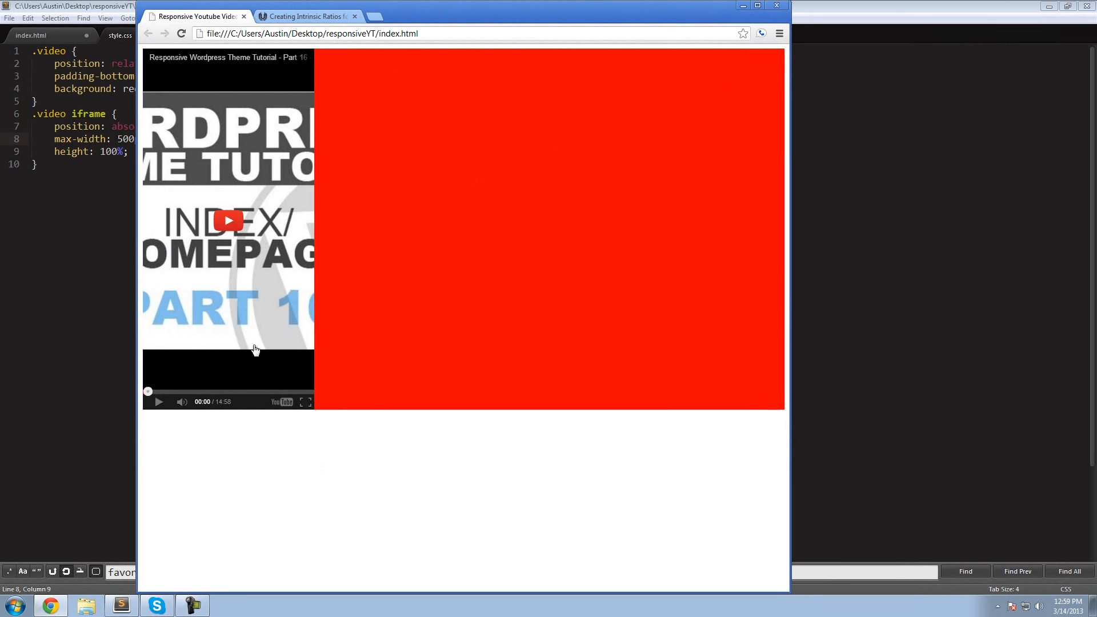
mouse_move(268, 345)
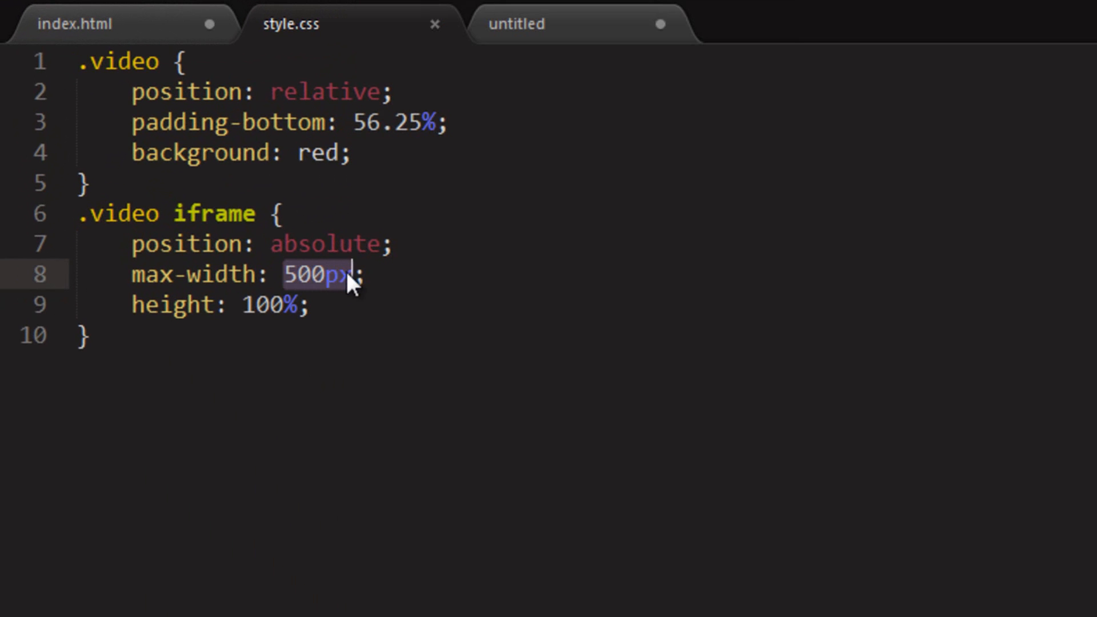
Set iframe max-width to 100% and wrap index.html's video div in an another-container div
type("100%")
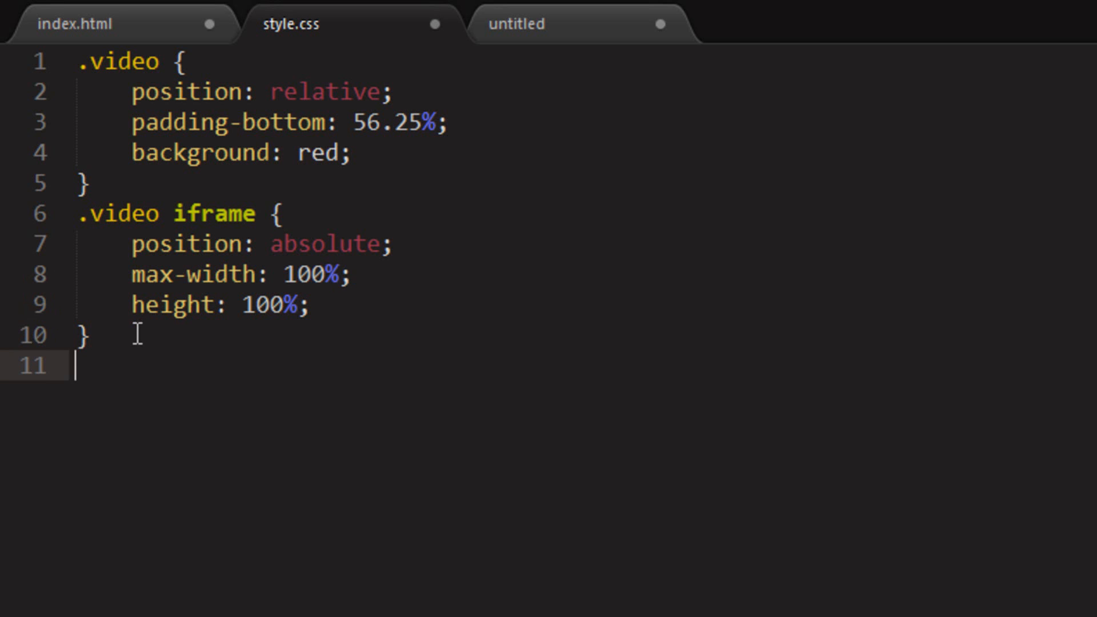
left_click(69, 24)
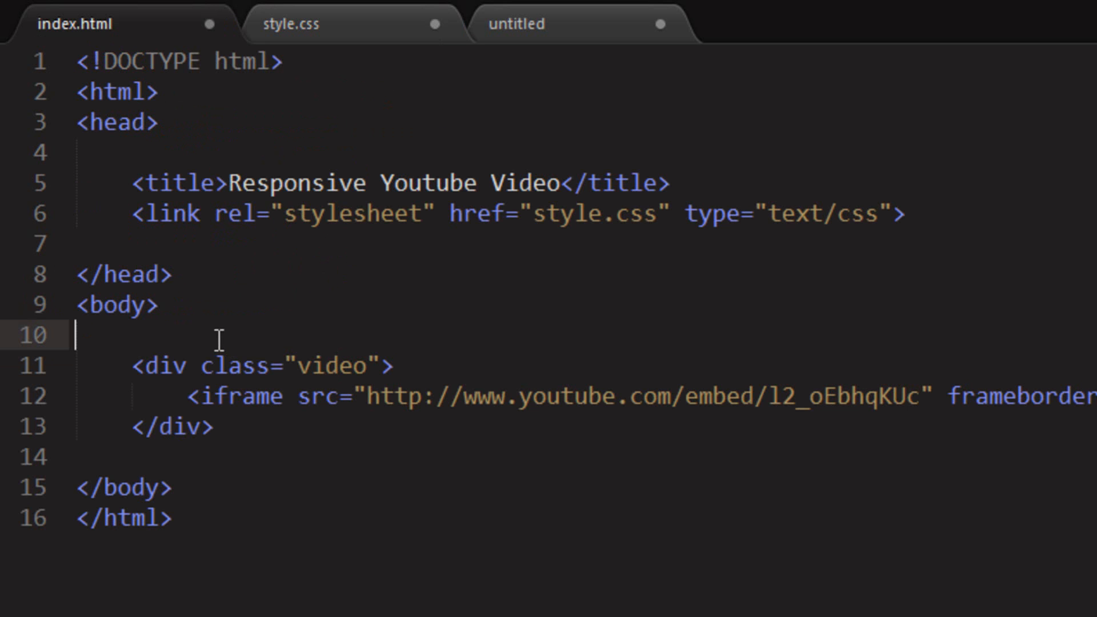
type("<Div")
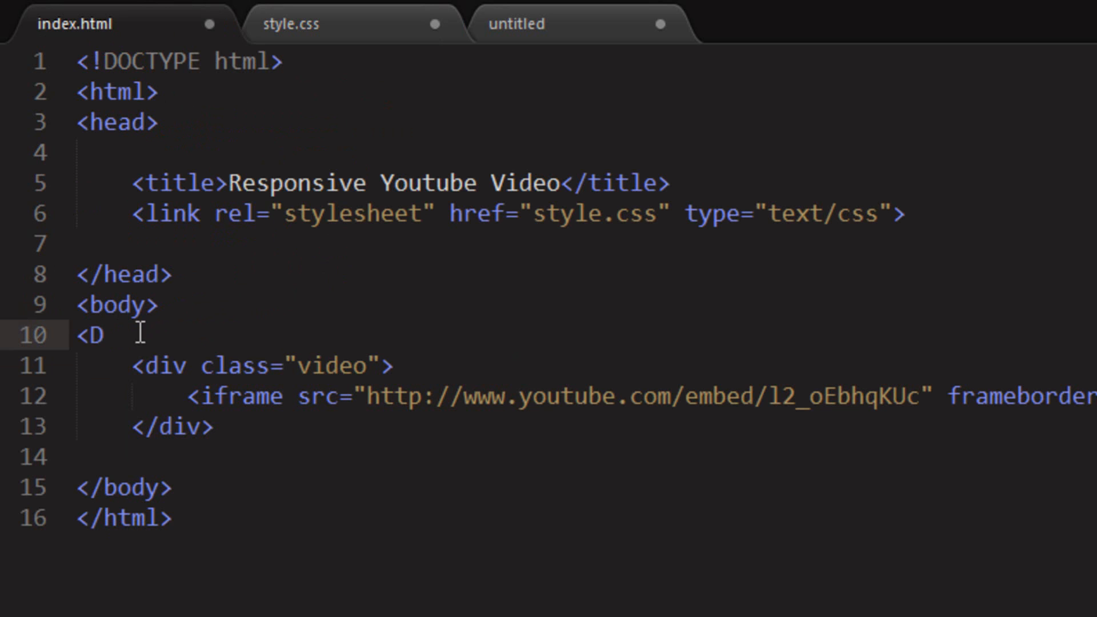
key("Backspace")
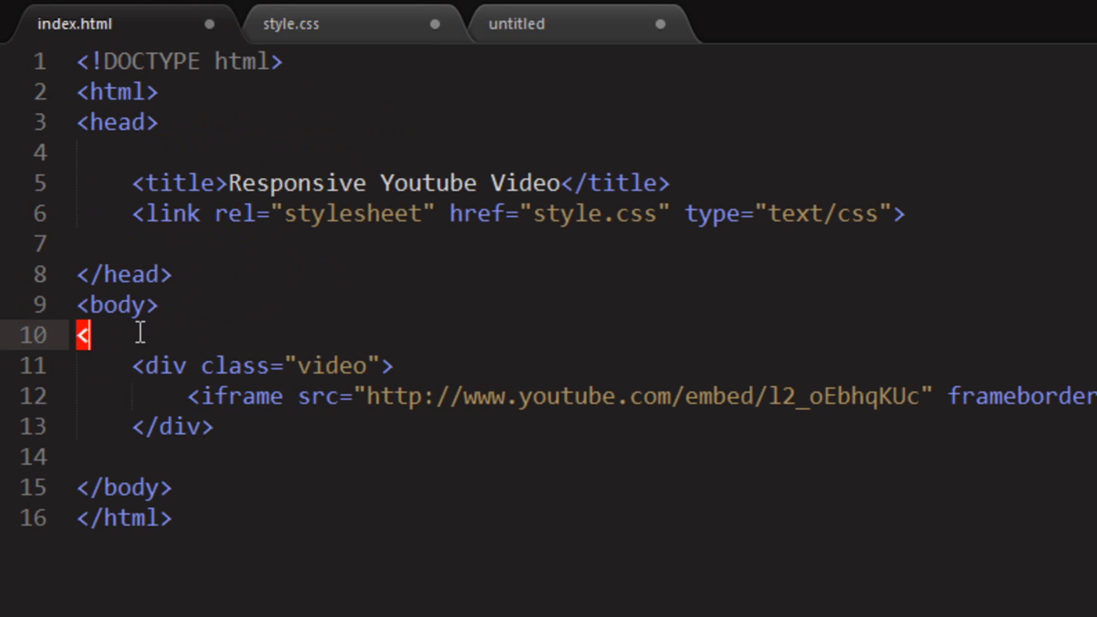
type("div class=")
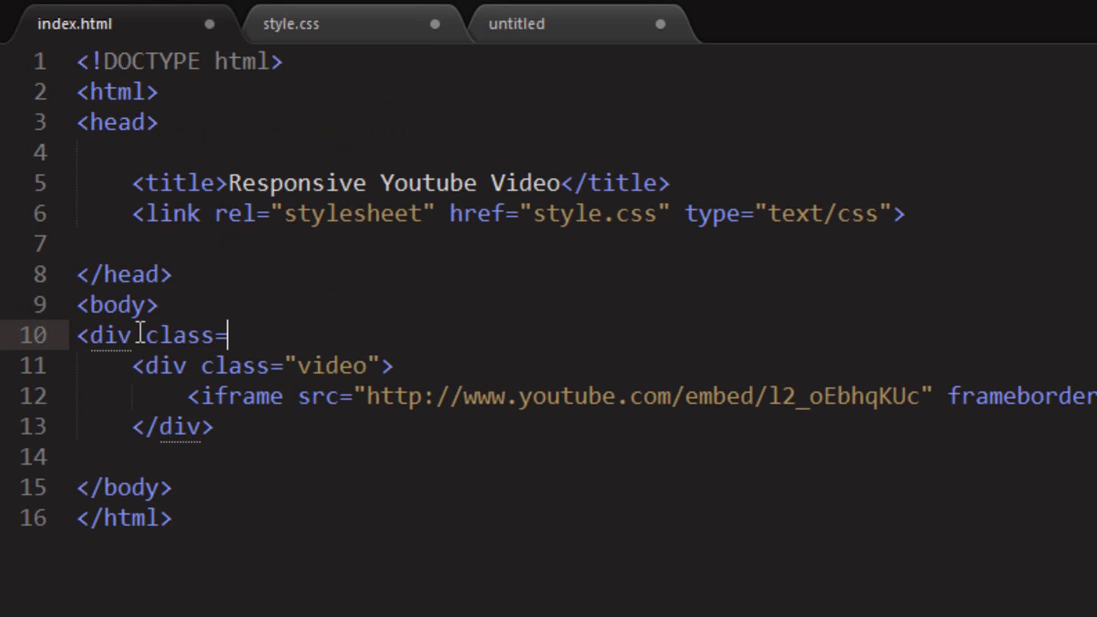
type("\"another-contain\"")
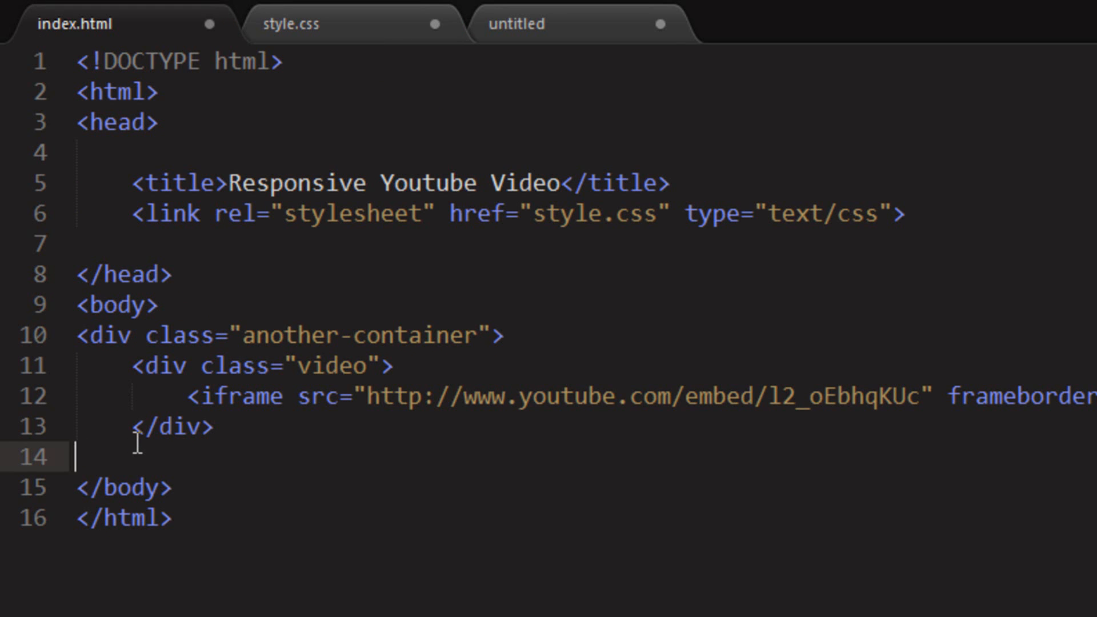
type("</div>")
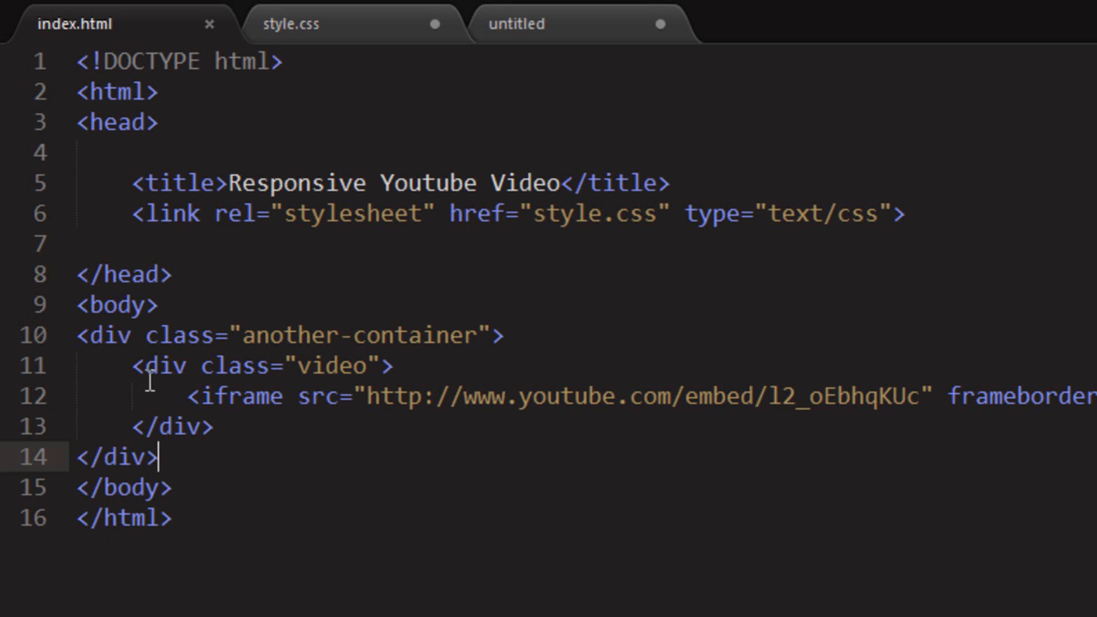
Add a '.another-container' rule to style.css with max-width: 500px
left_click(289, 24)
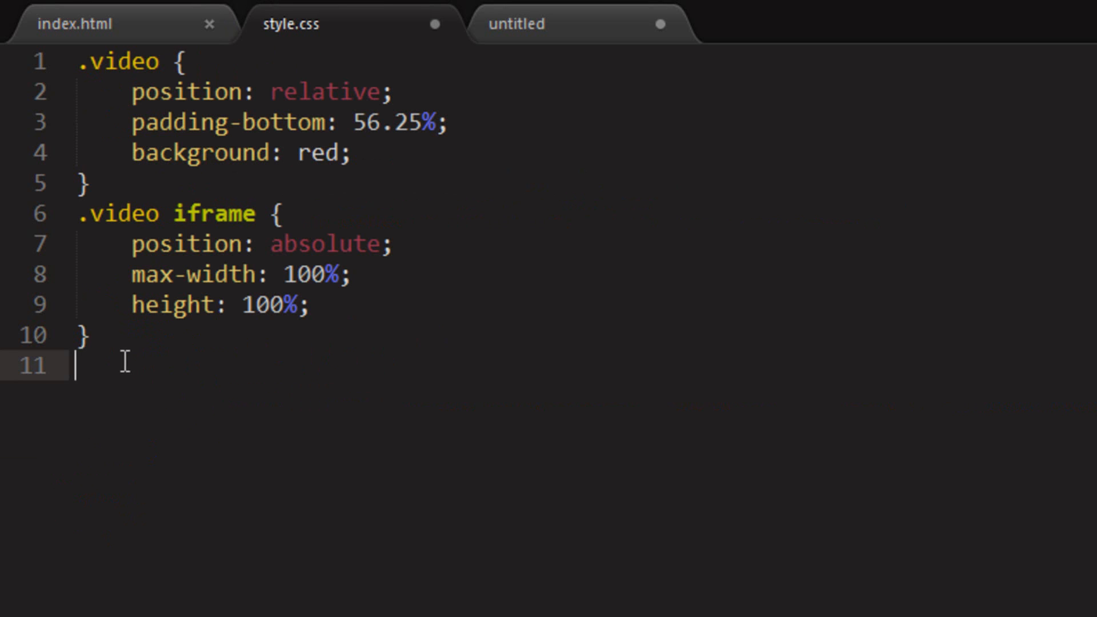
type(".another")
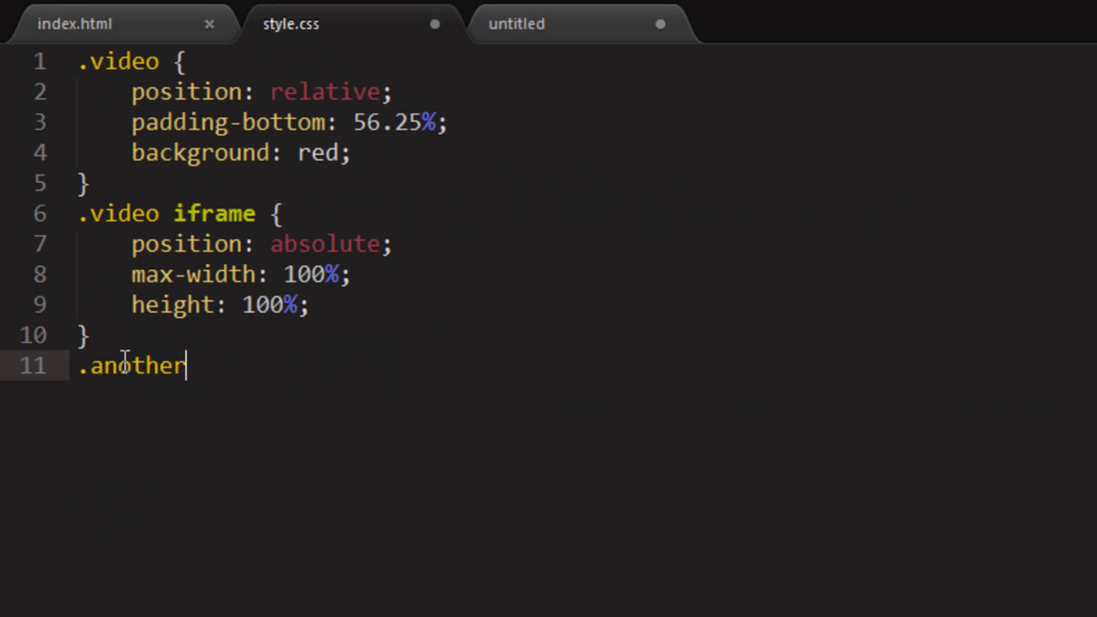
type("-container {")
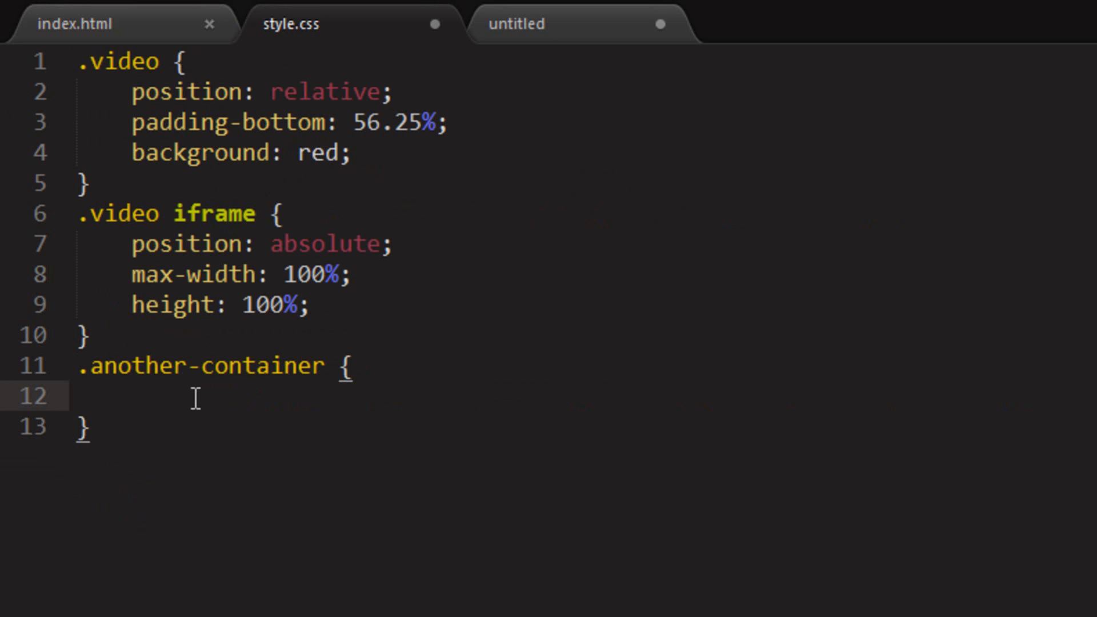
type("wi")
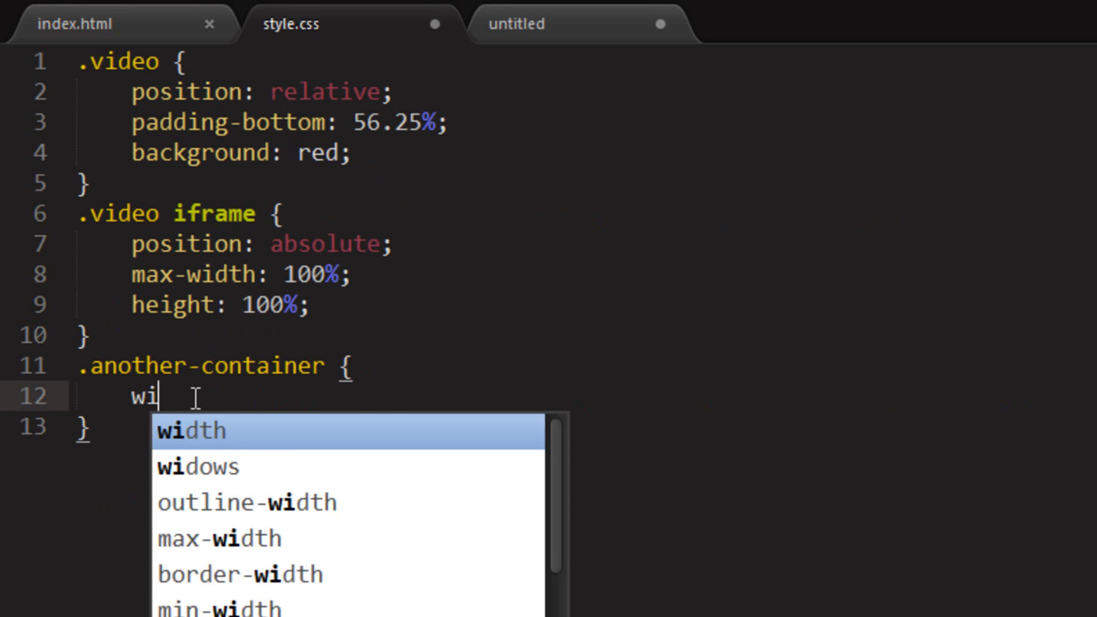
type("max-width: 500")
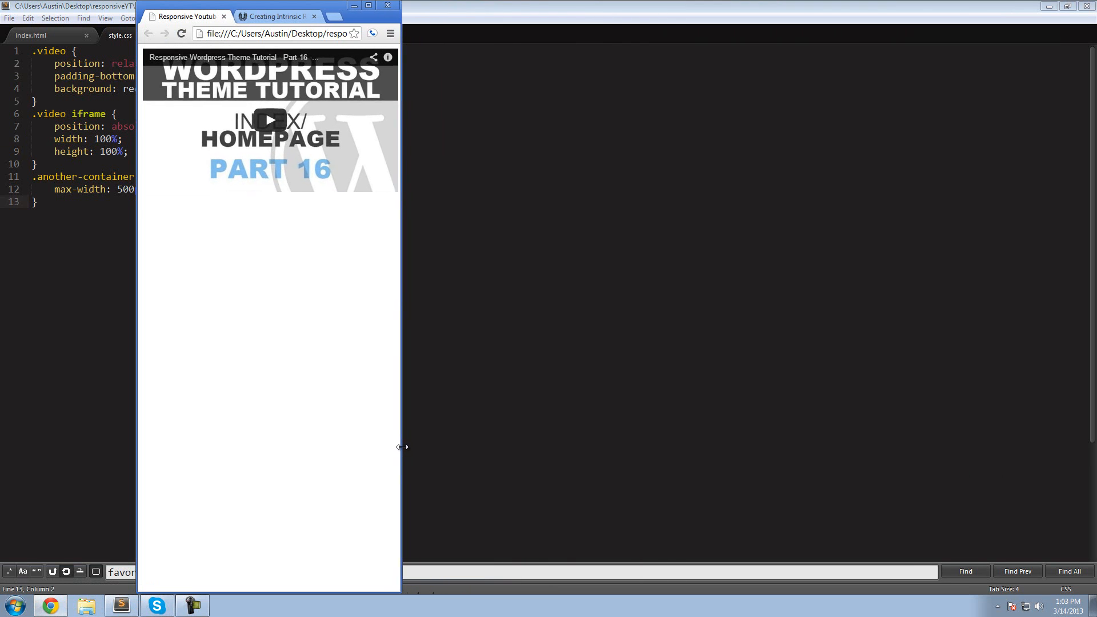
Narrow the Chrome window to a thin strip so the embedded video shrinks proportionally
left_click_drag(402, 447, 258, 433)
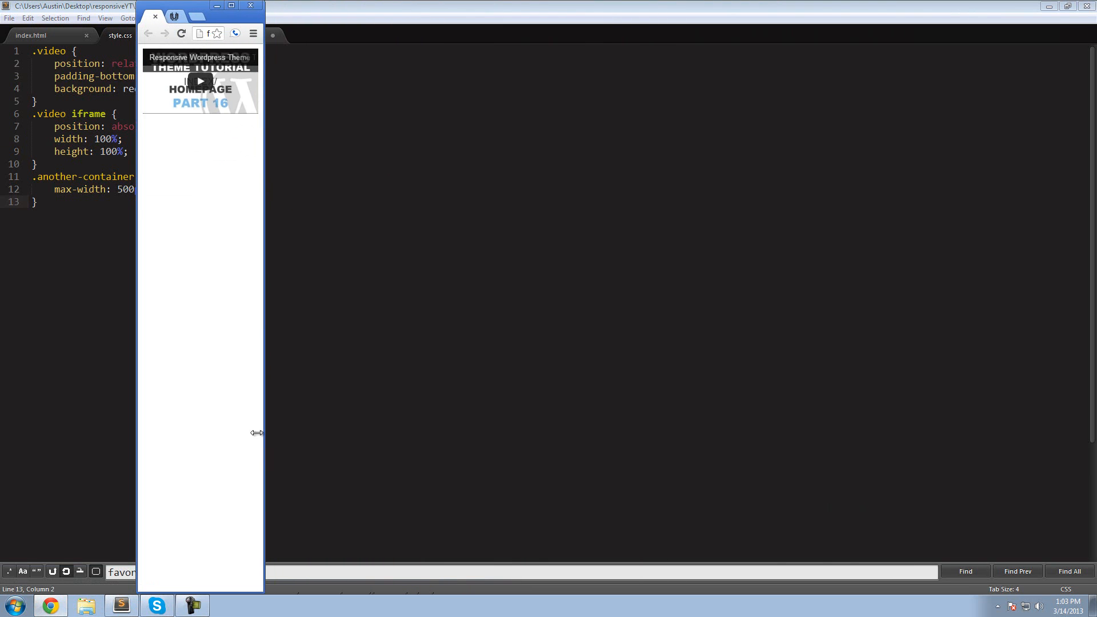